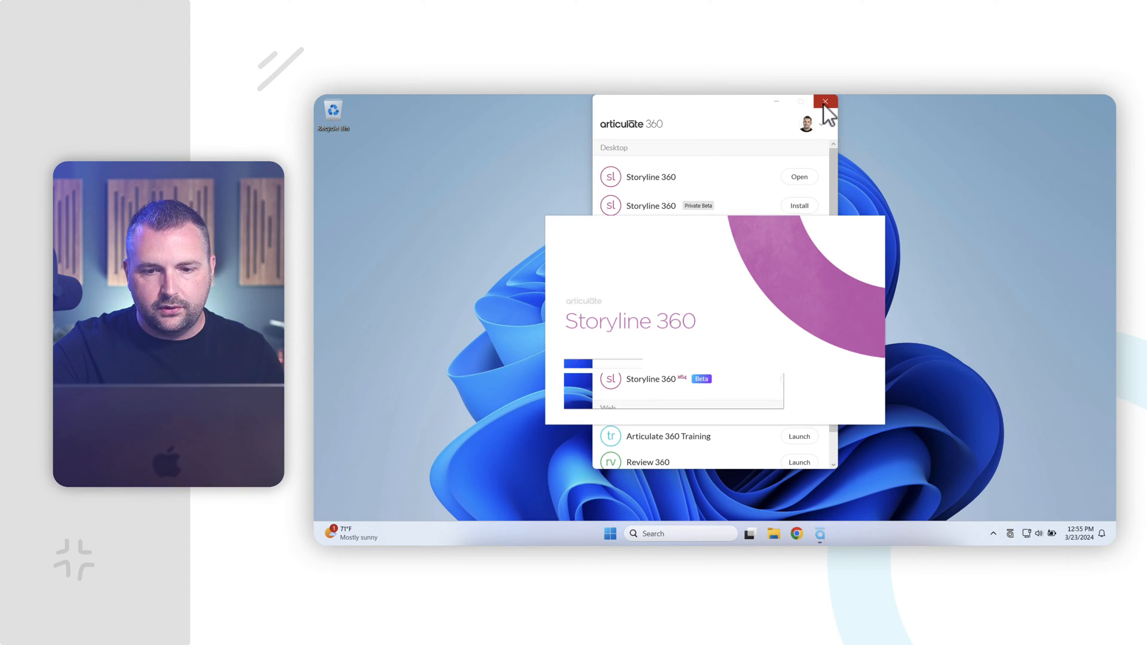
Step: Close the Articulate 360 launcher and start a new project from the Storyline start screen
click(825, 100)
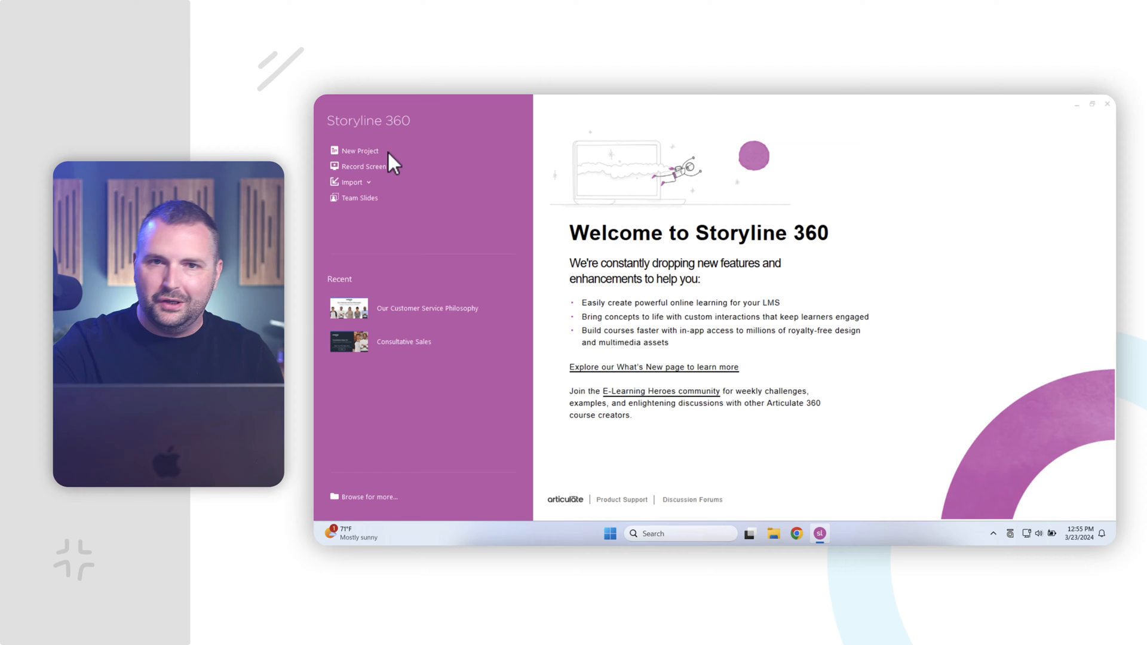
mouse_move(401, 168)
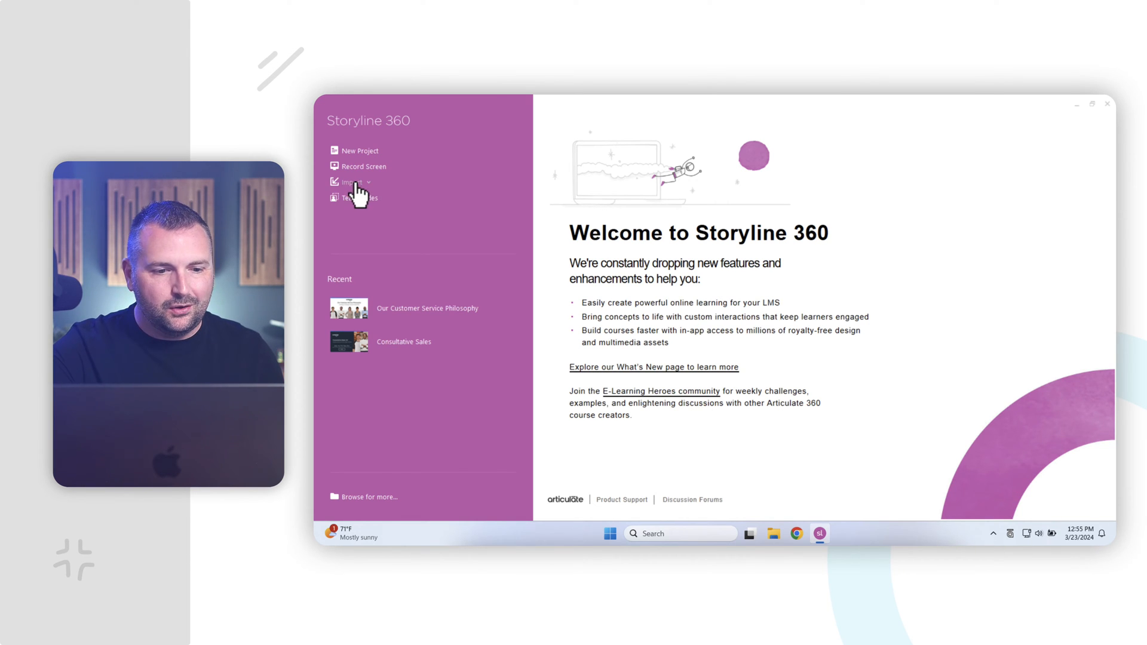
click(350, 181)
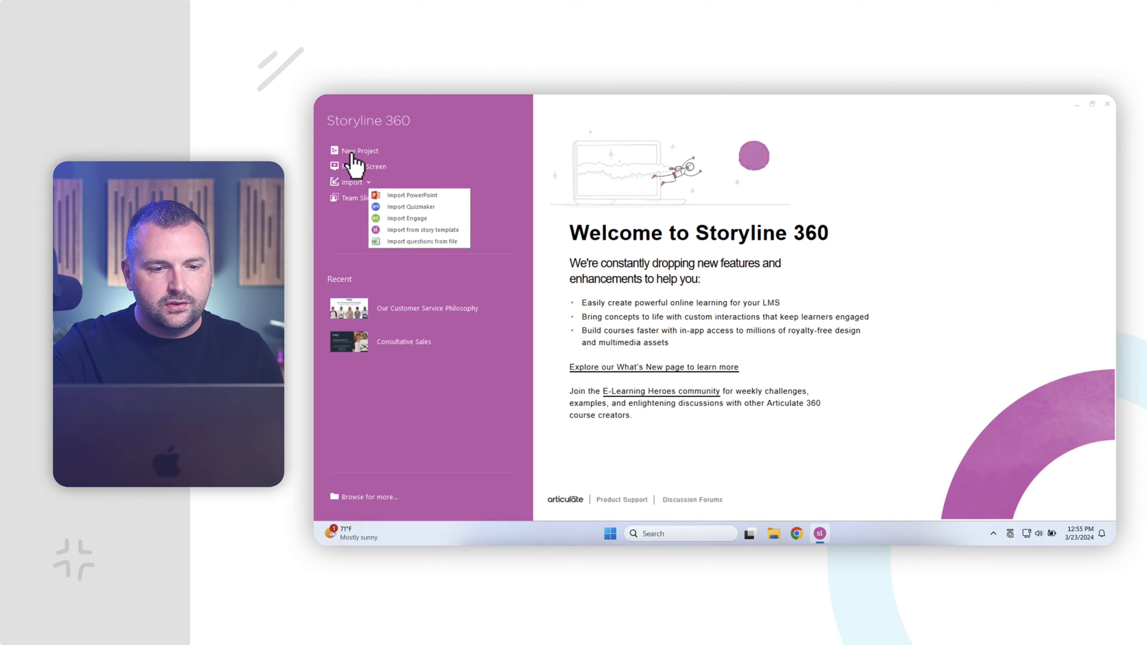
click(360, 150)
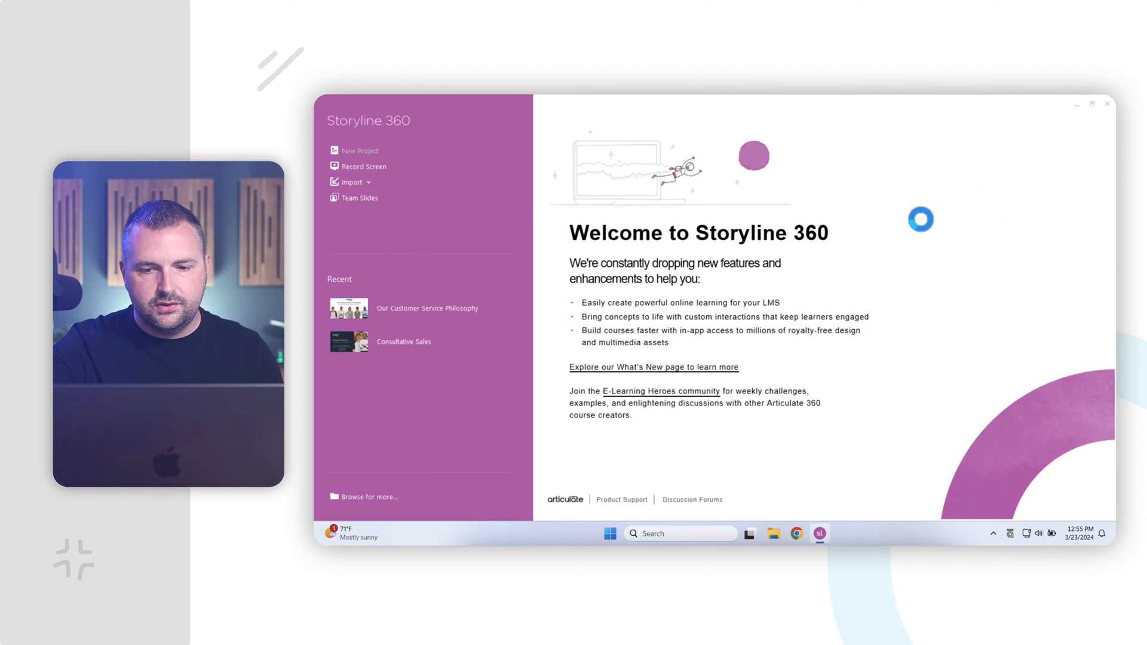
click(357, 151)
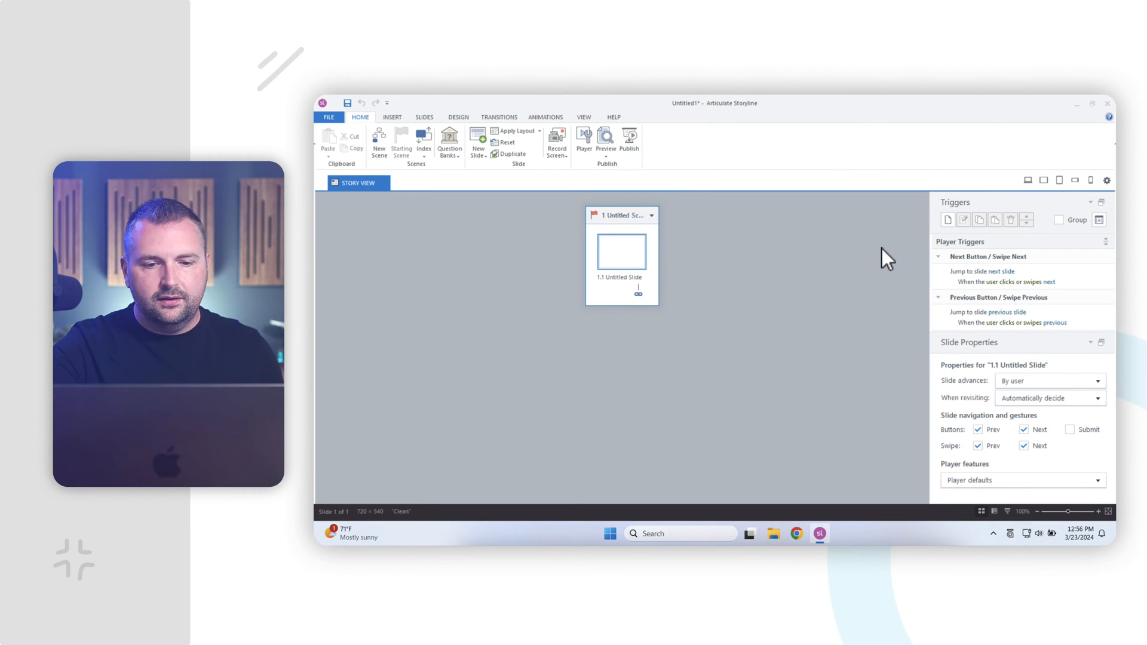
Step: Open slide 1.1 Untitled Slide in Slide View from Story View
double_click(622, 252)
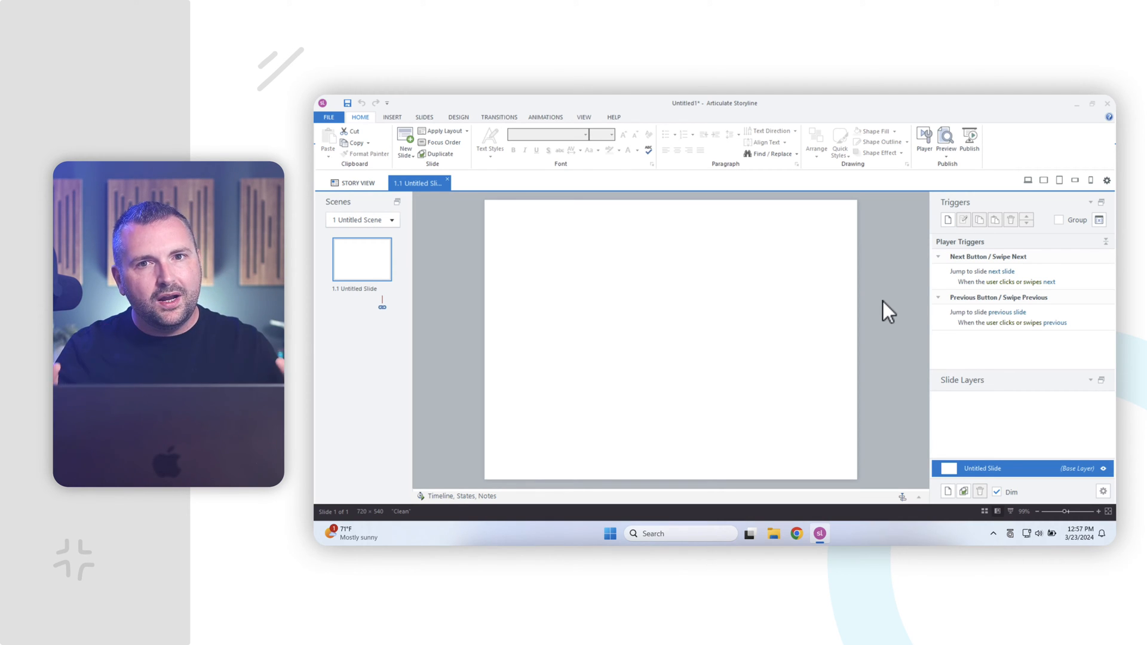
mouse_move(638, 352)
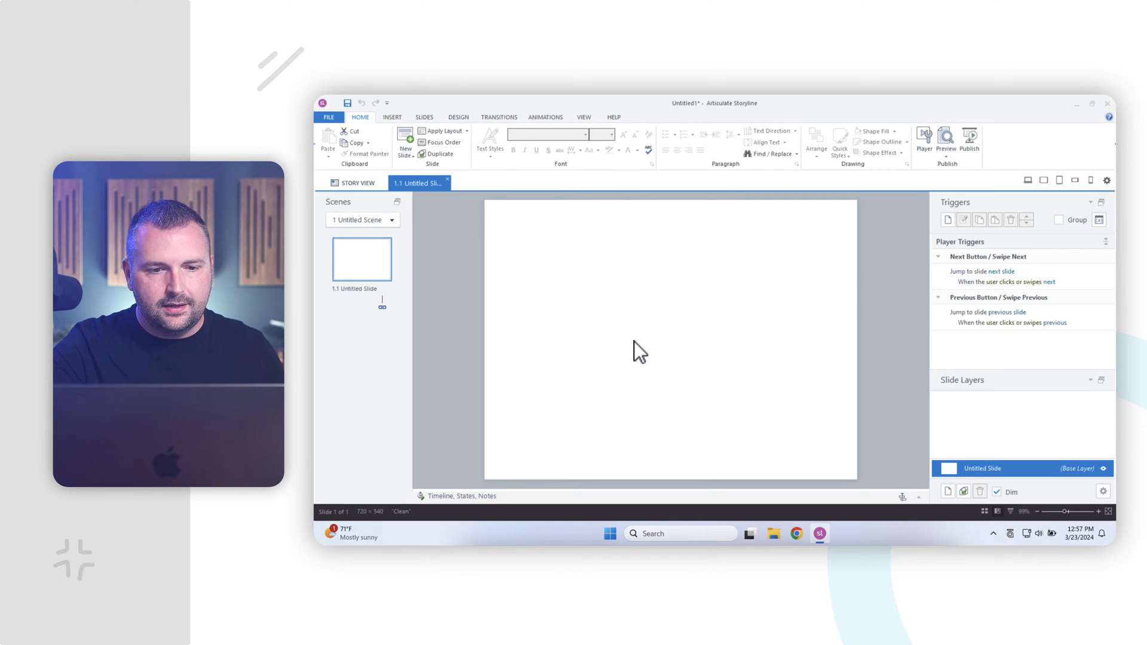
Step: In the Design tab's Slide Size settings, choose the 16:9 (960 × 540) preset
click(457, 117)
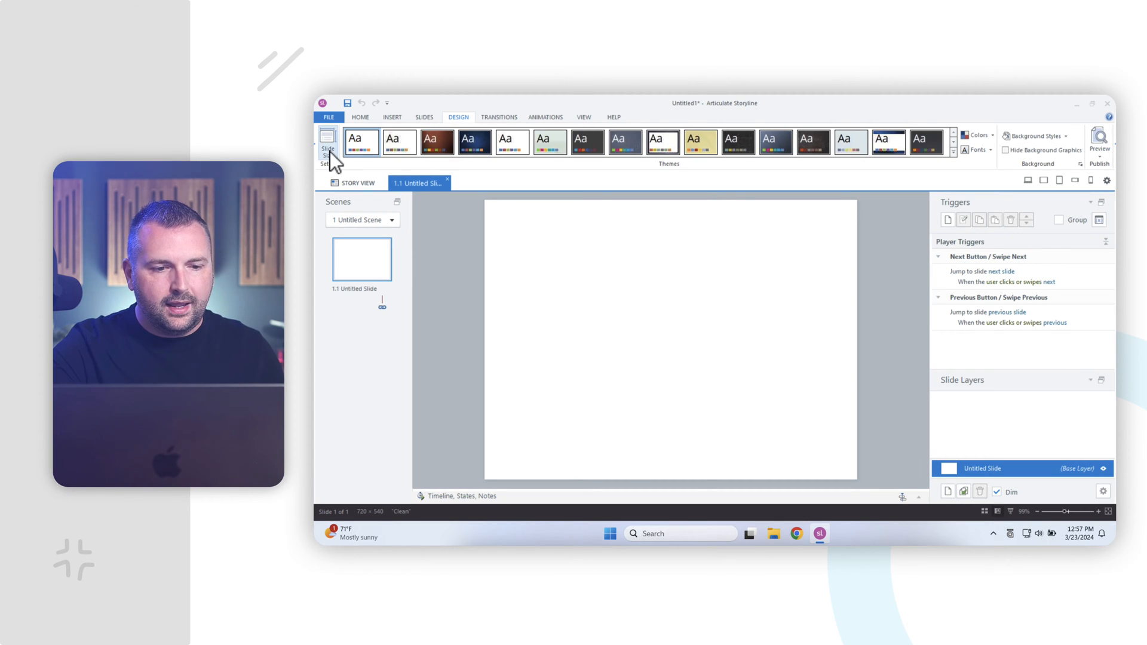
click(327, 141)
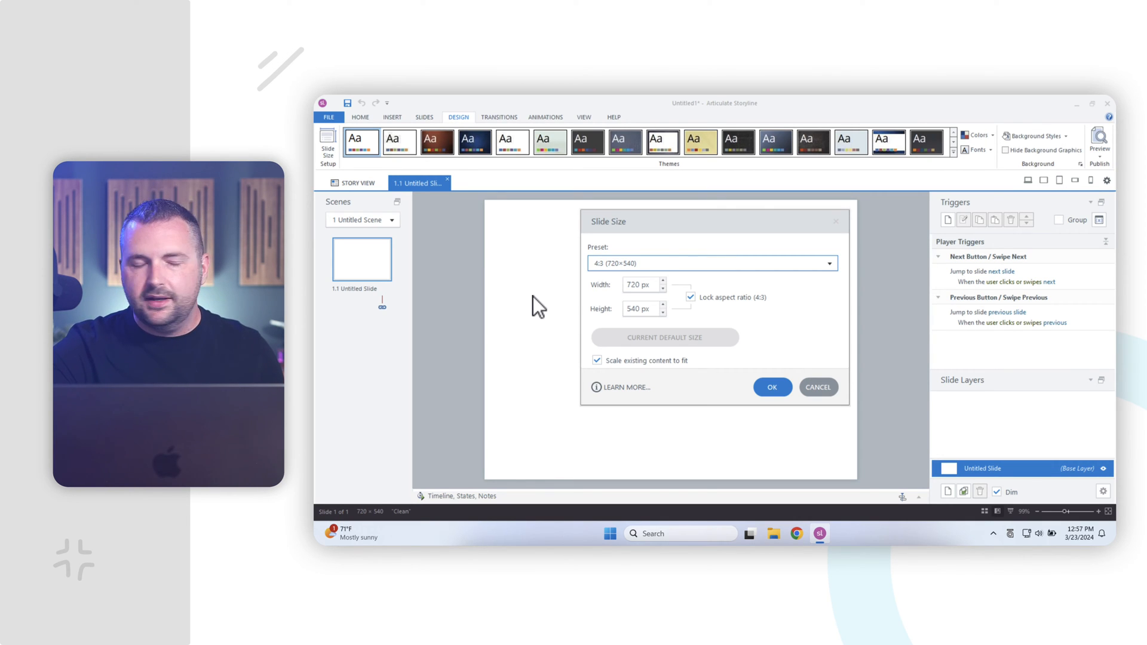
mouse_move(607, 289)
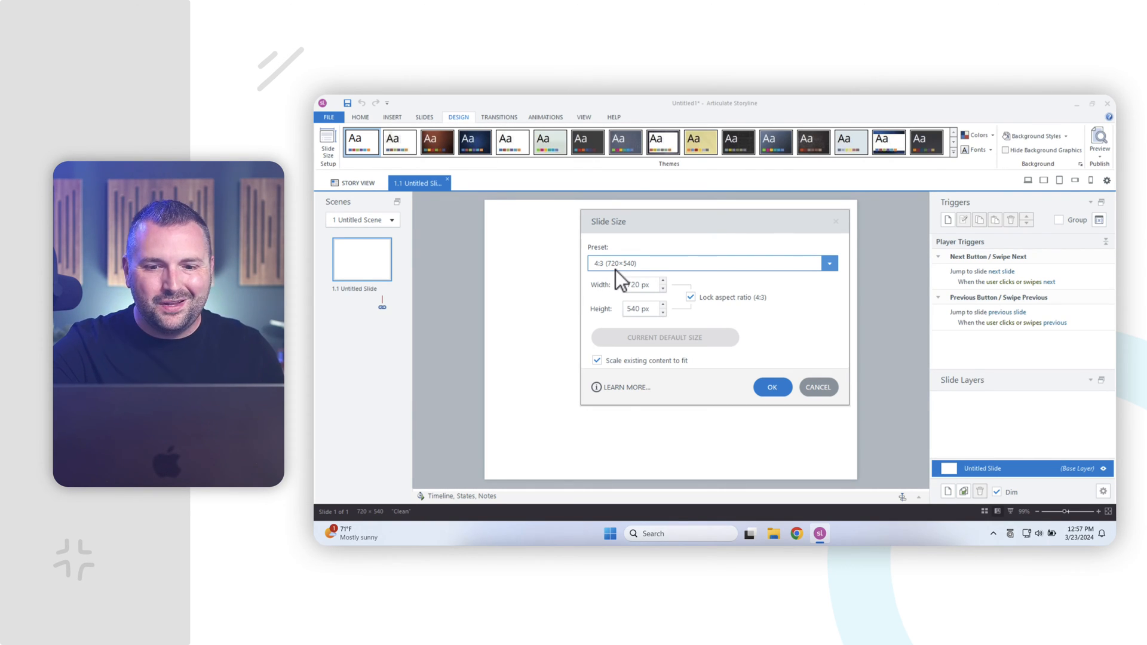
click(829, 263)
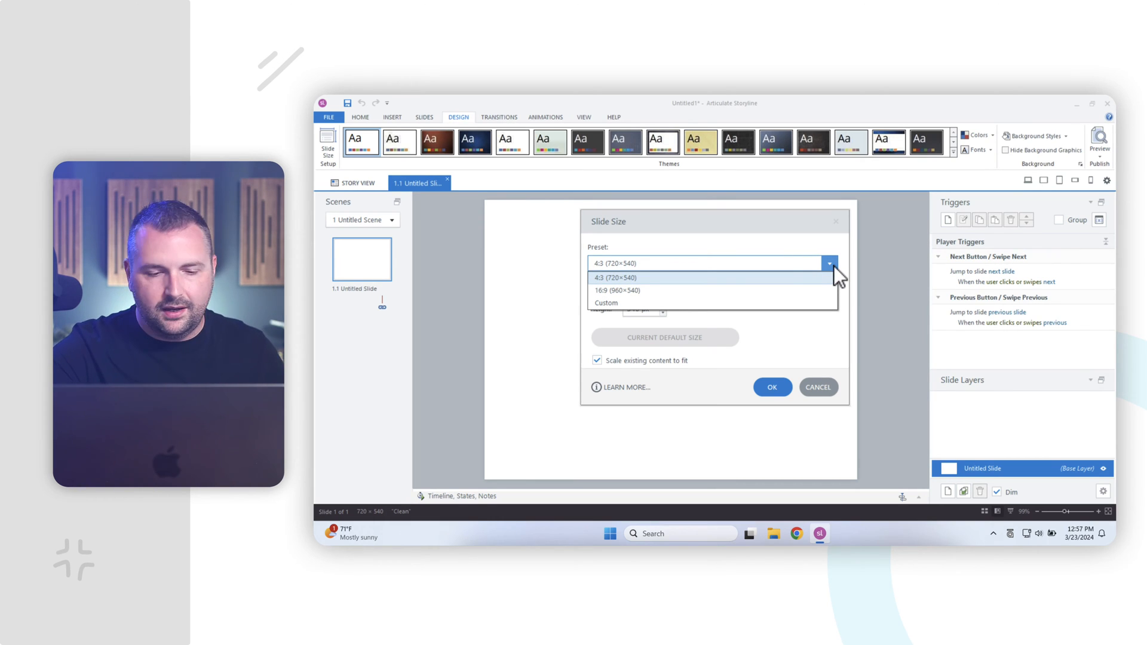
click(620, 291)
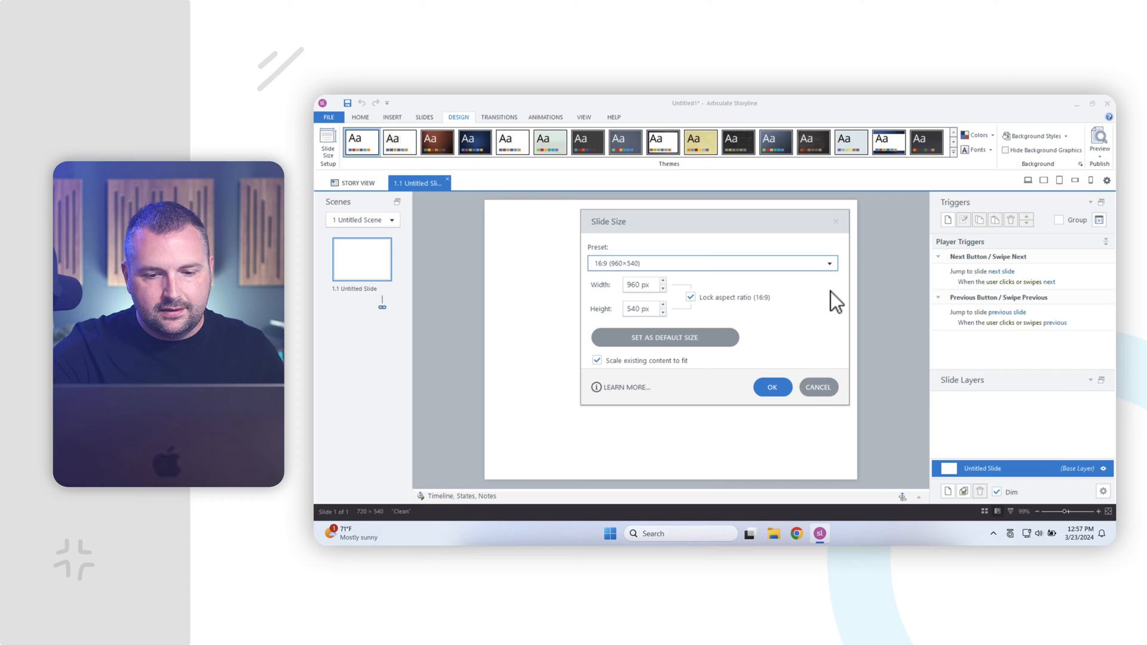
mouse_move(603, 307)
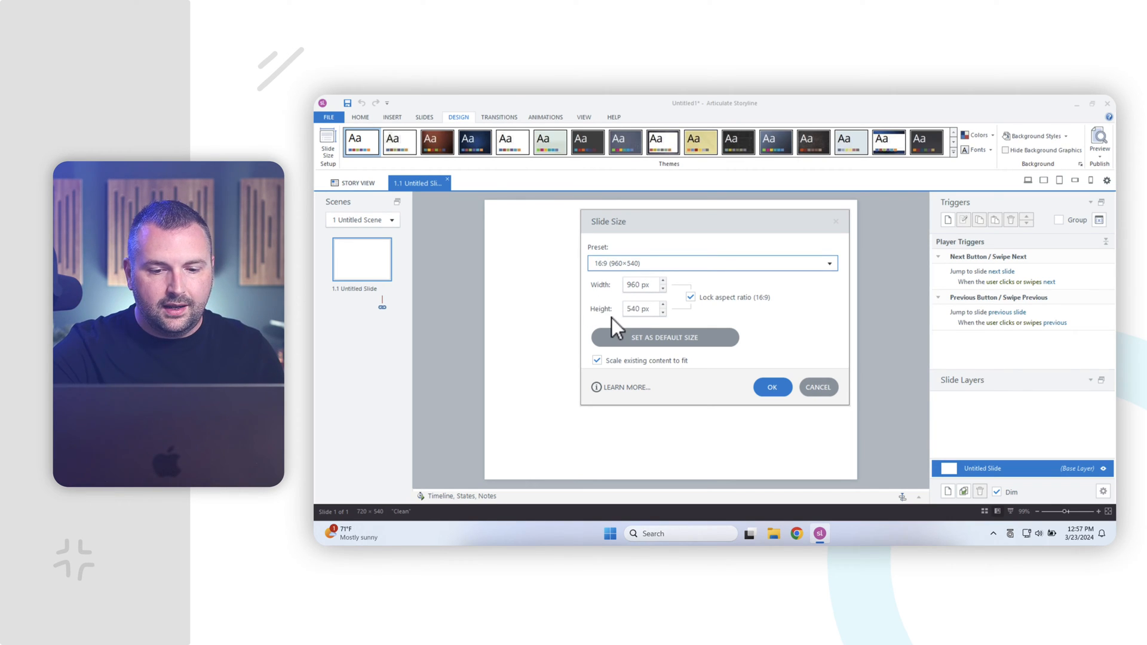
mouse_move(824, 343)
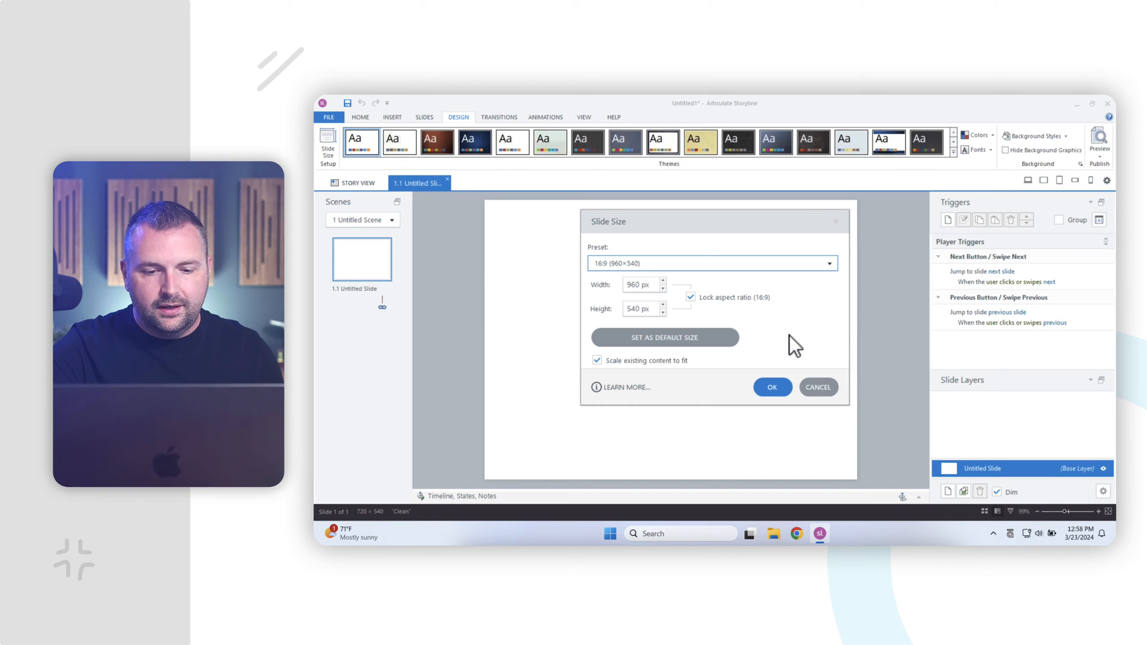
Step: Apply the 16:9 slide size and save the project to the Desktop as 'New eLearning Project'
click(771, 387)
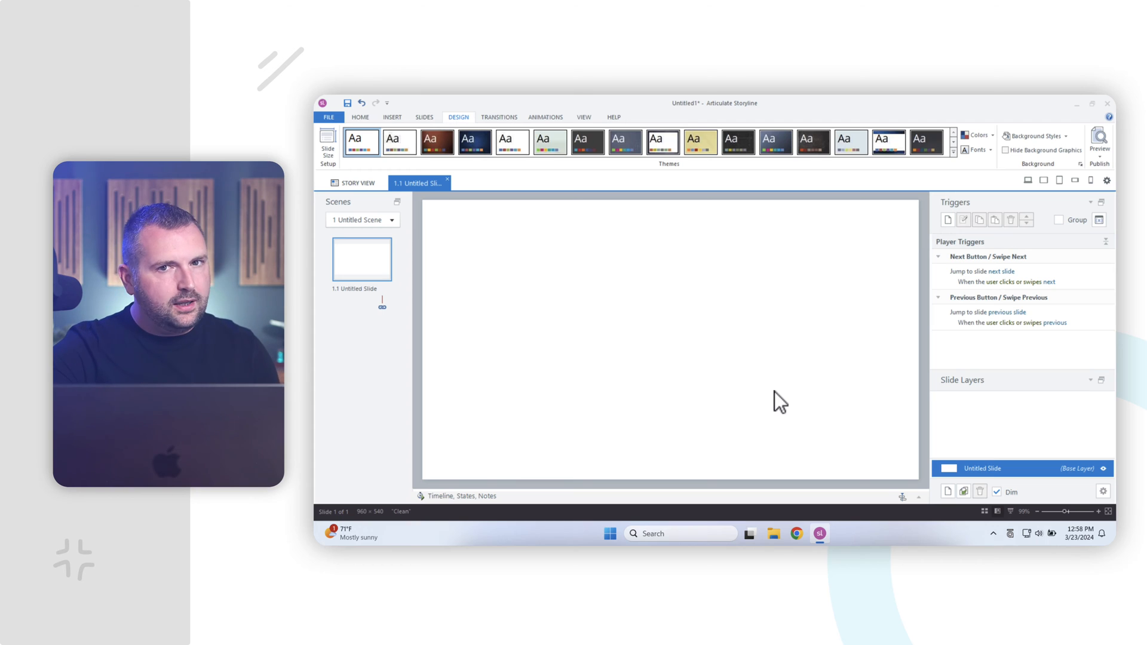
mouse_move(735, 375)
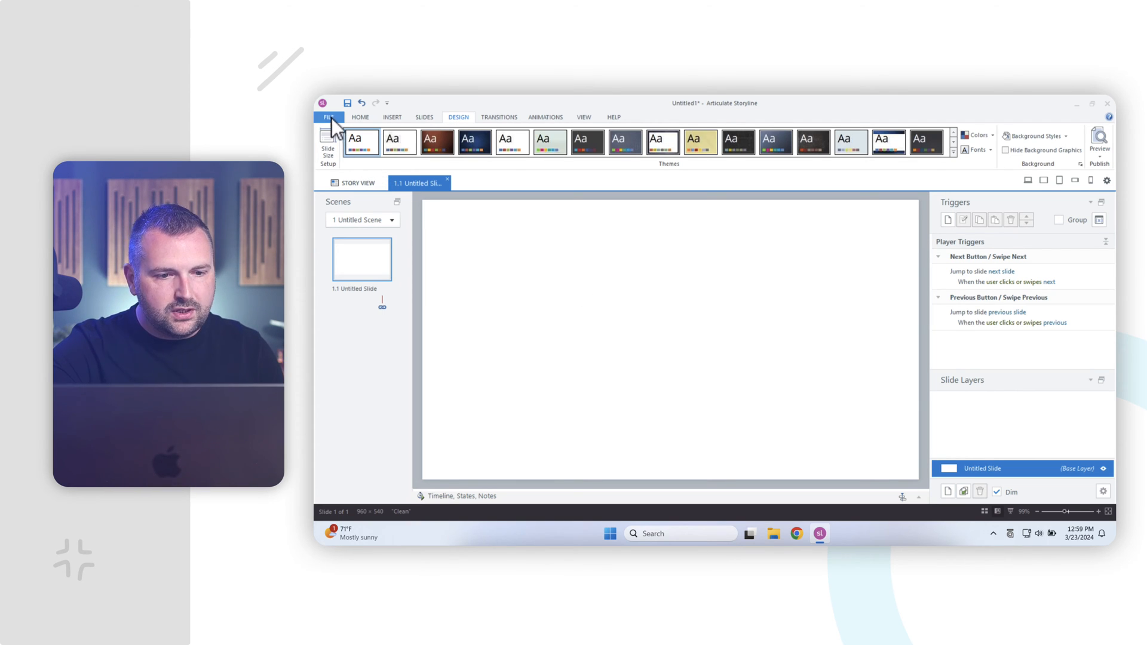
click(329, 117)
text(New eLearning Project)
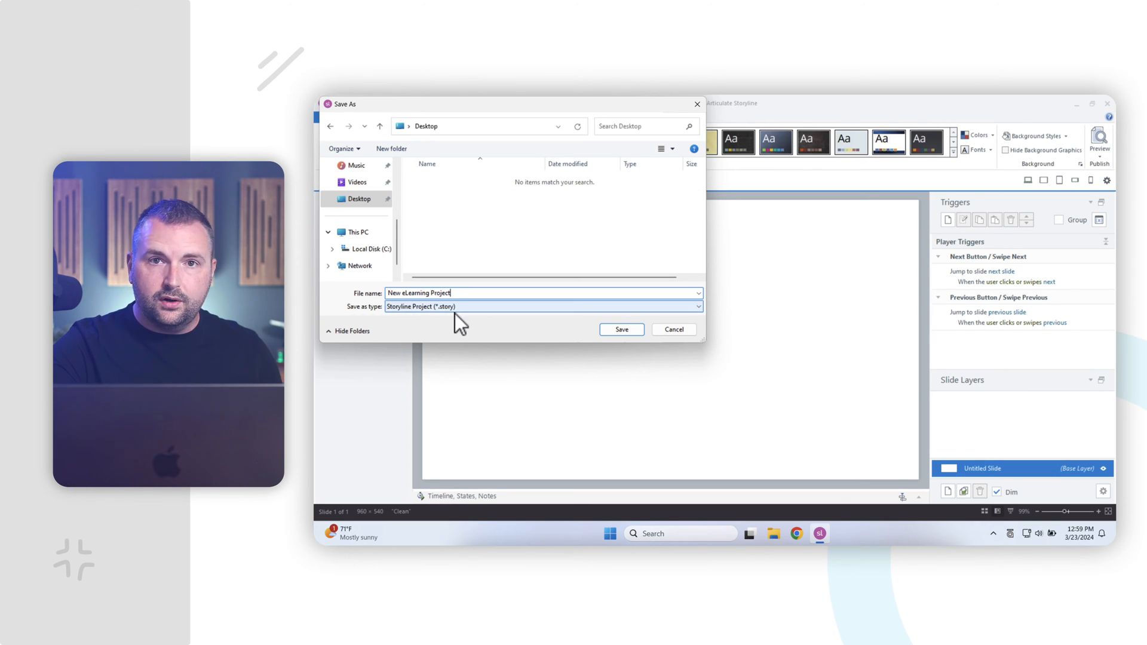
click(620, 330)
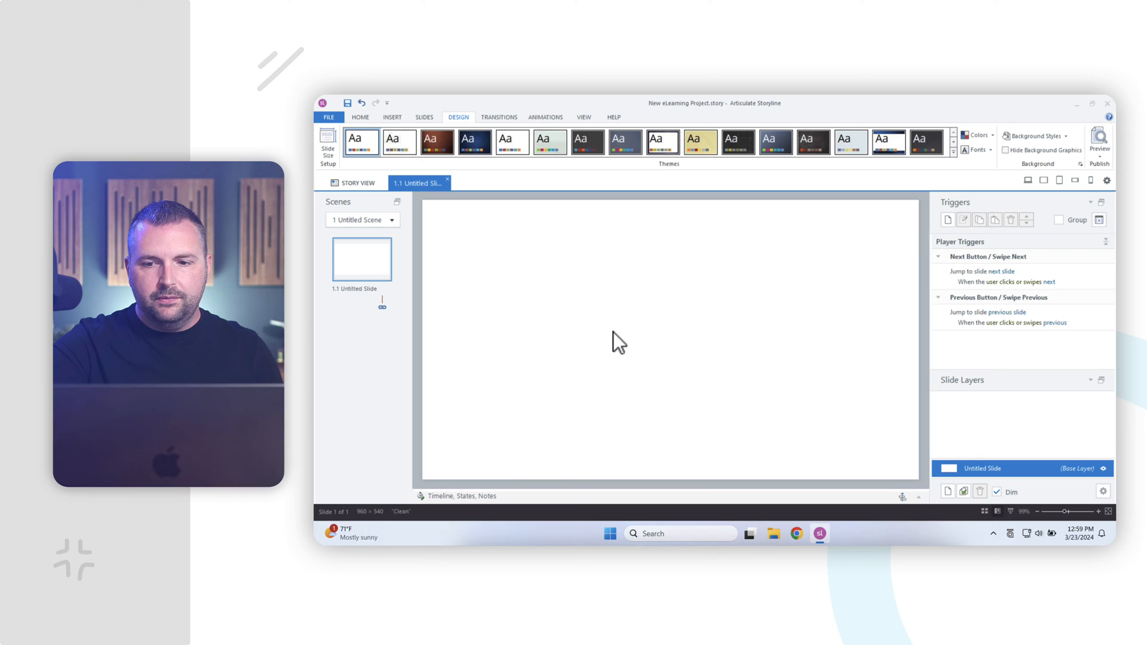
Step: Close Storyline and reopen New eLearning Project from its Desktop icon
click(1090, 103)
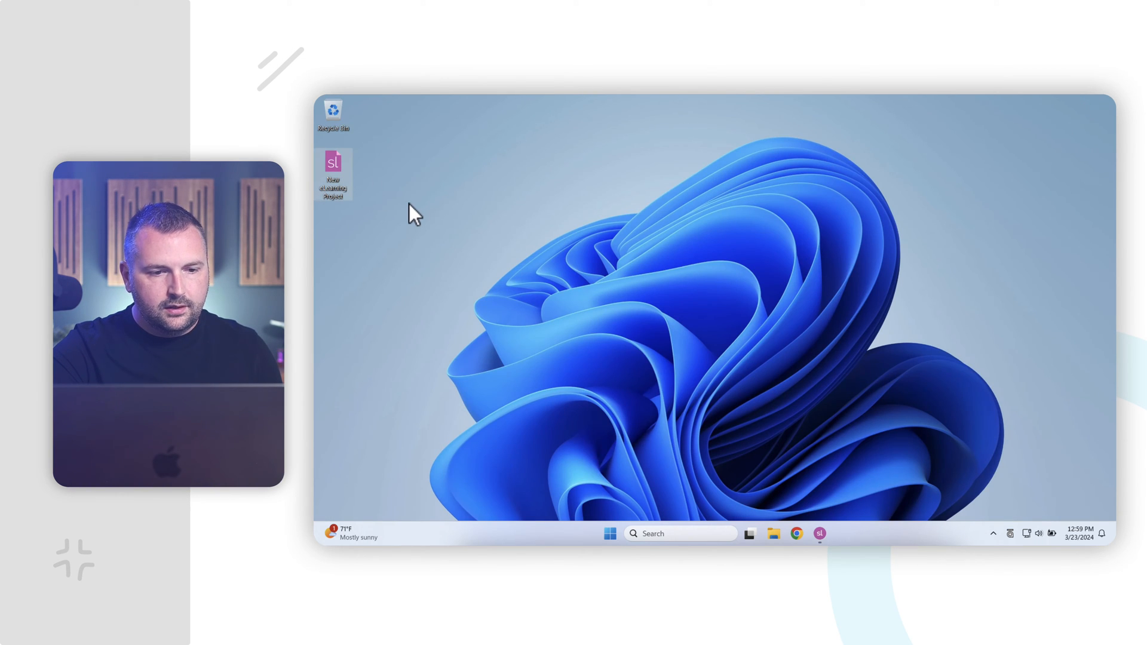
mouse_move(724, 304)
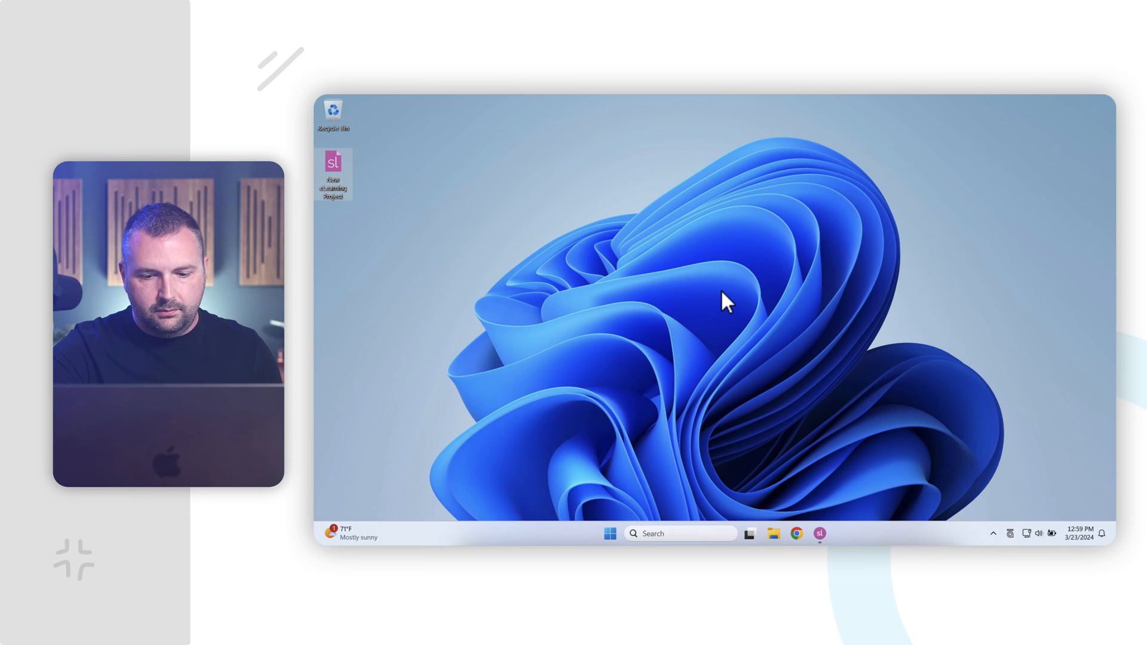
mouse_move(817, 471)
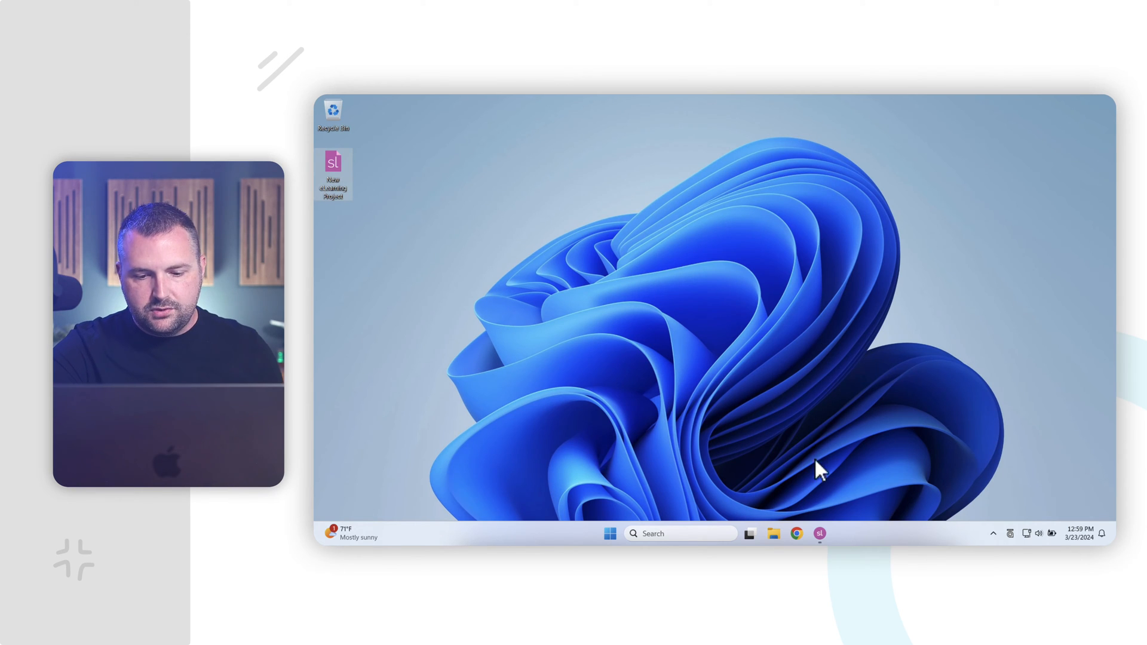
click(818, 533)
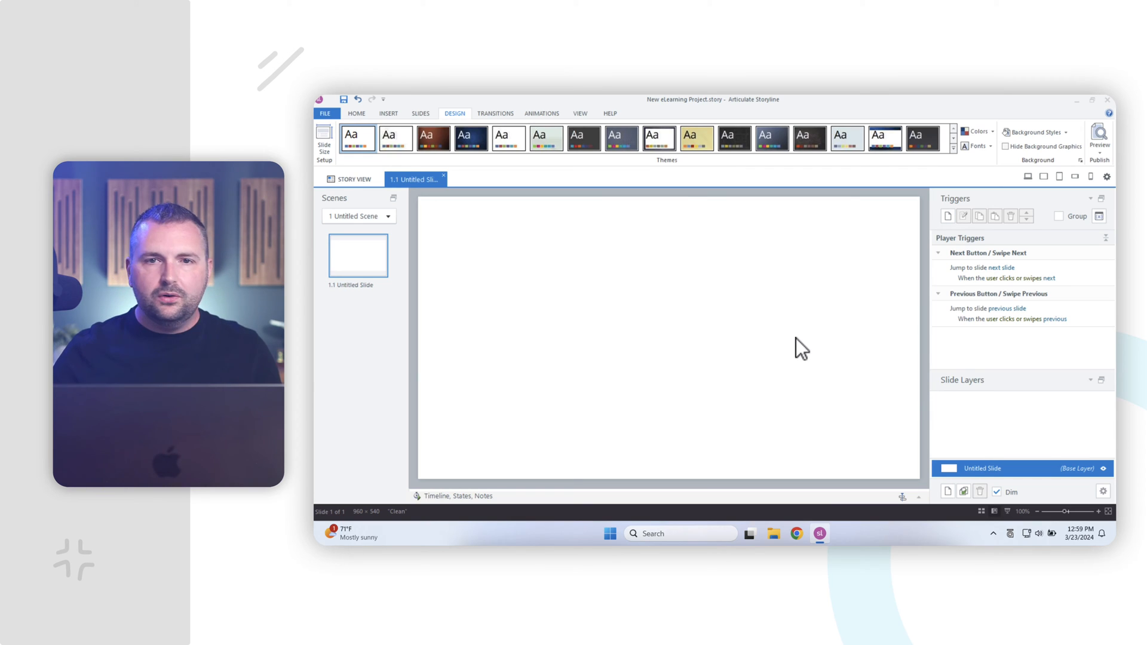
mouse_move(692, 319)
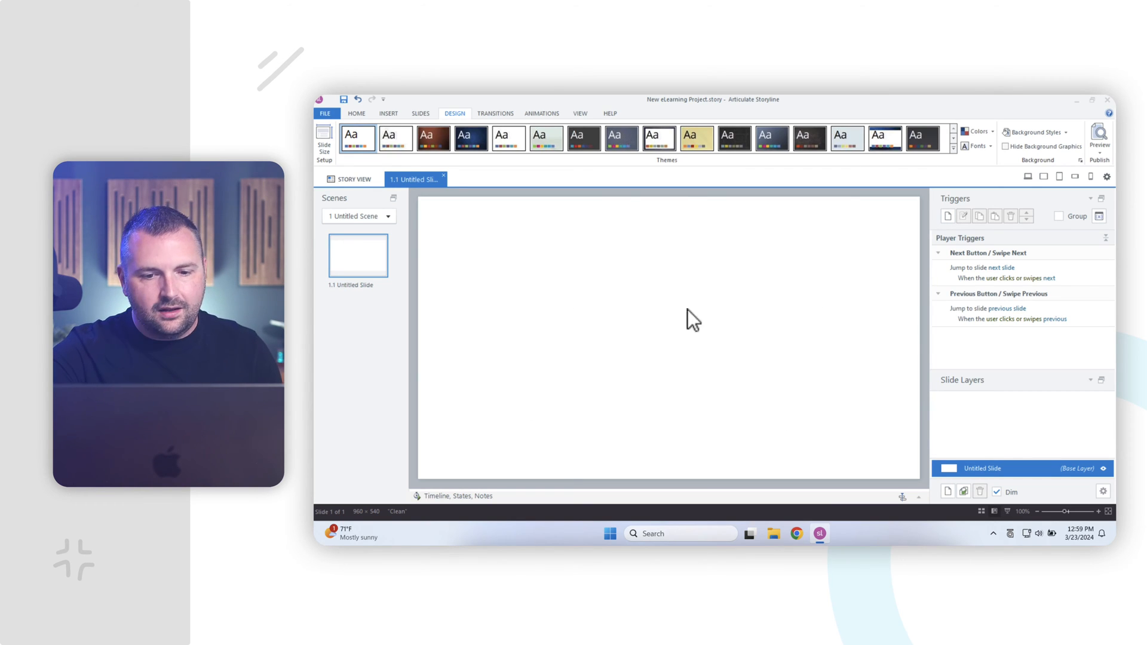
mouse_move(677, 331)
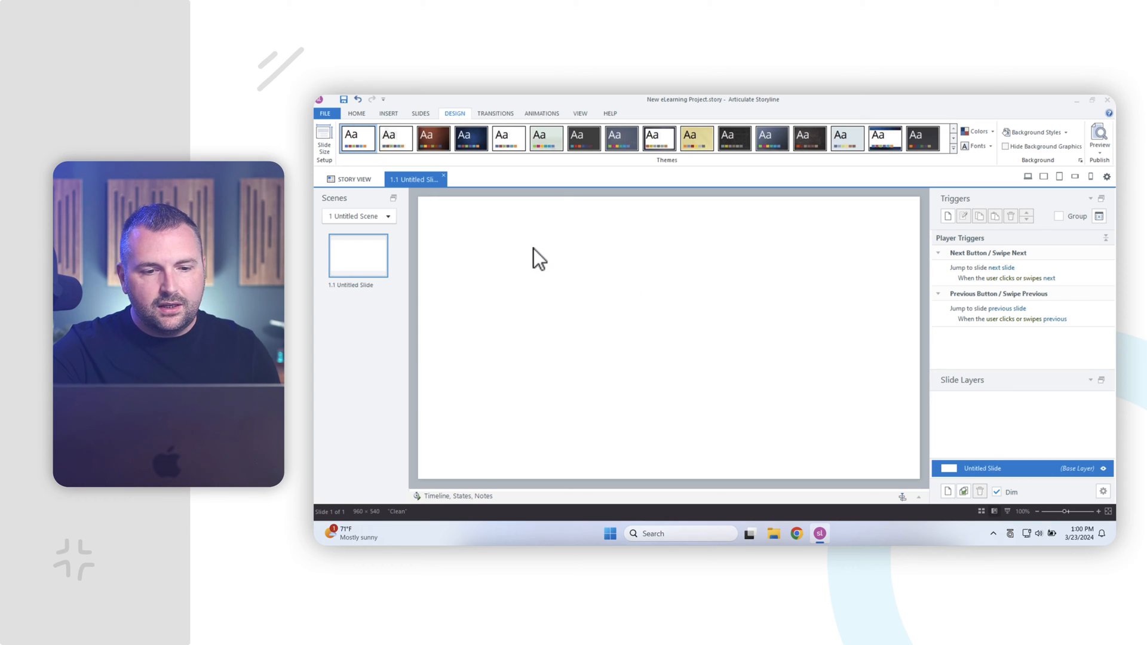
Step: Show the Insert ribbon options for adding content to the blank slide
click(388, 113)
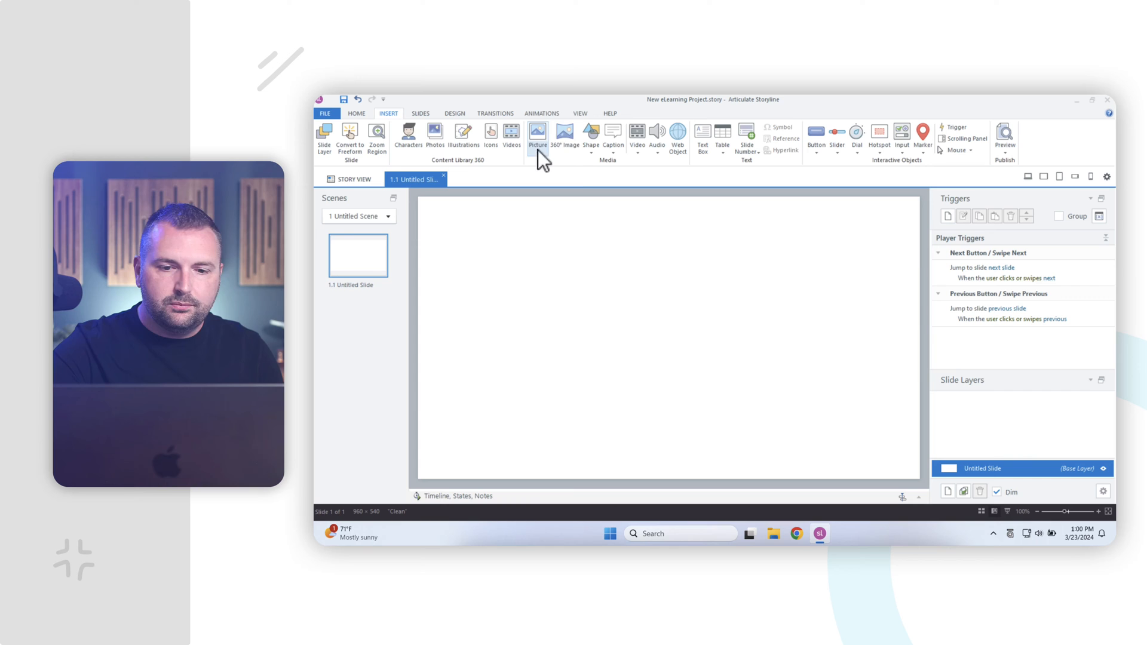
mouse_move(627, 189)
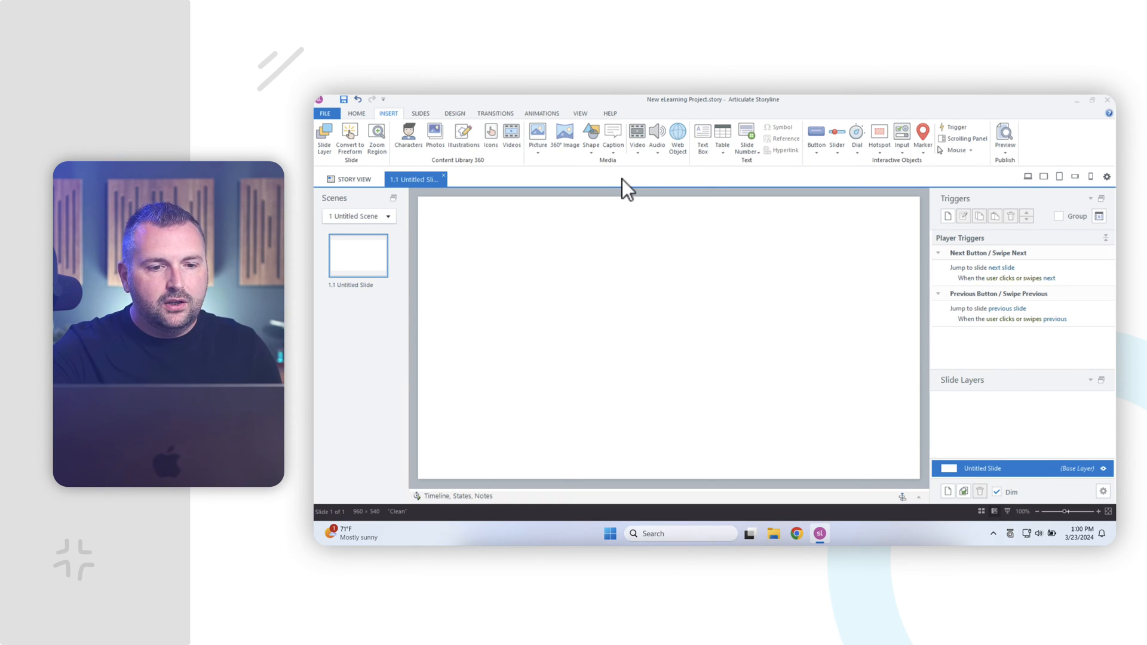
click(325, 114)
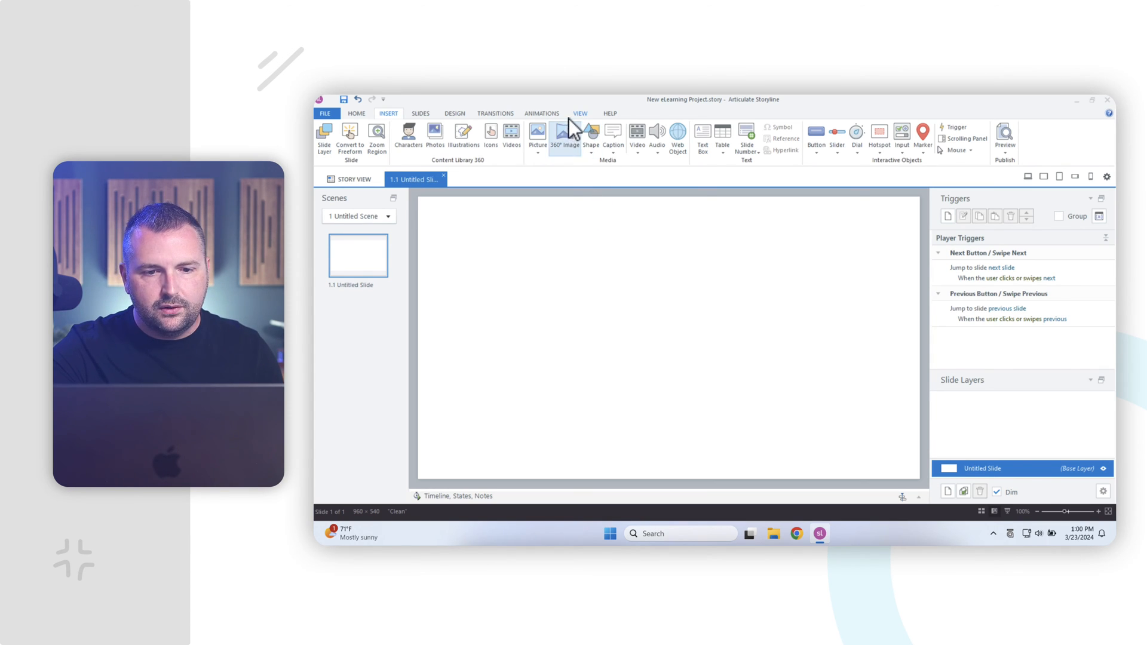
click(580, 113)
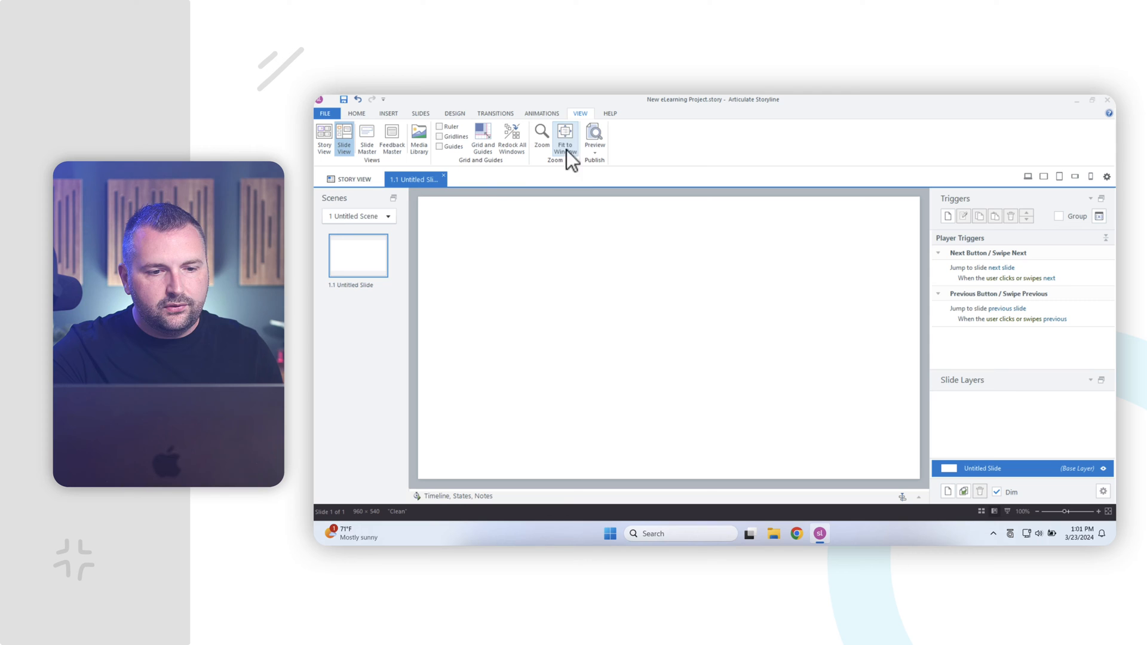
mouse_move(367, 139)
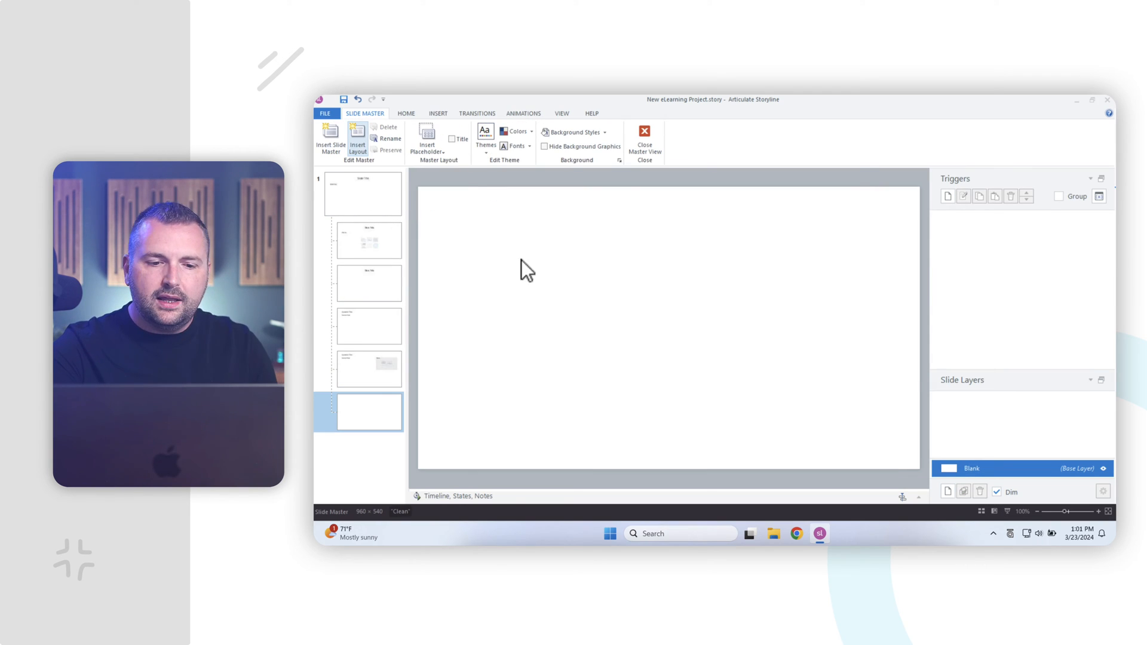
click(361, 193)
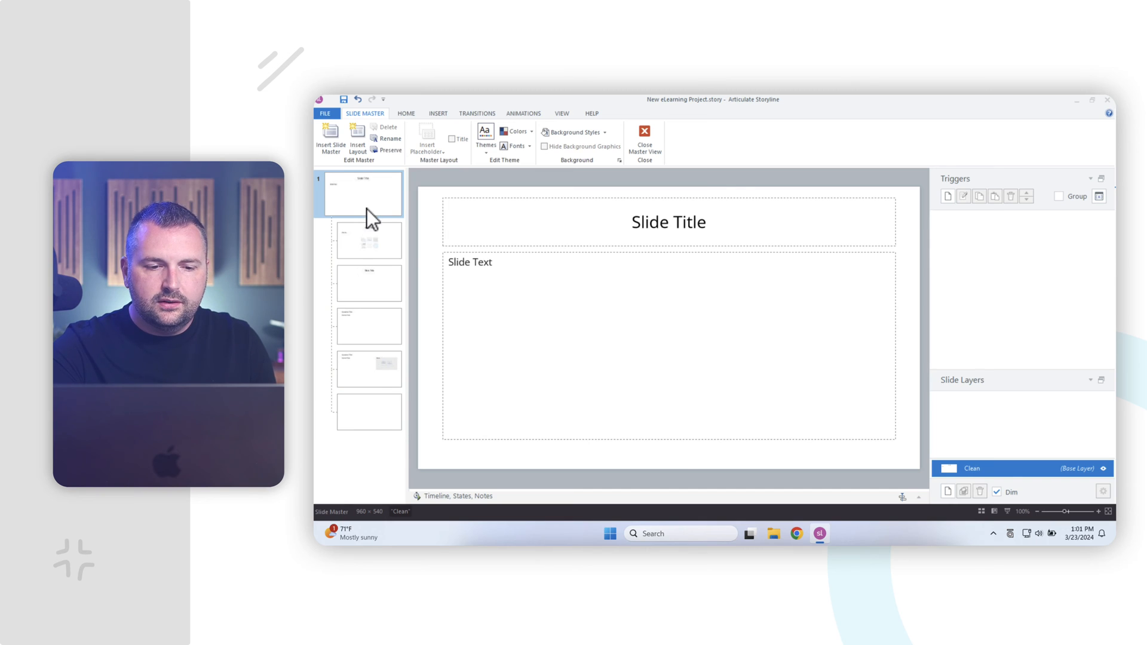
mouse_move(437, 256)
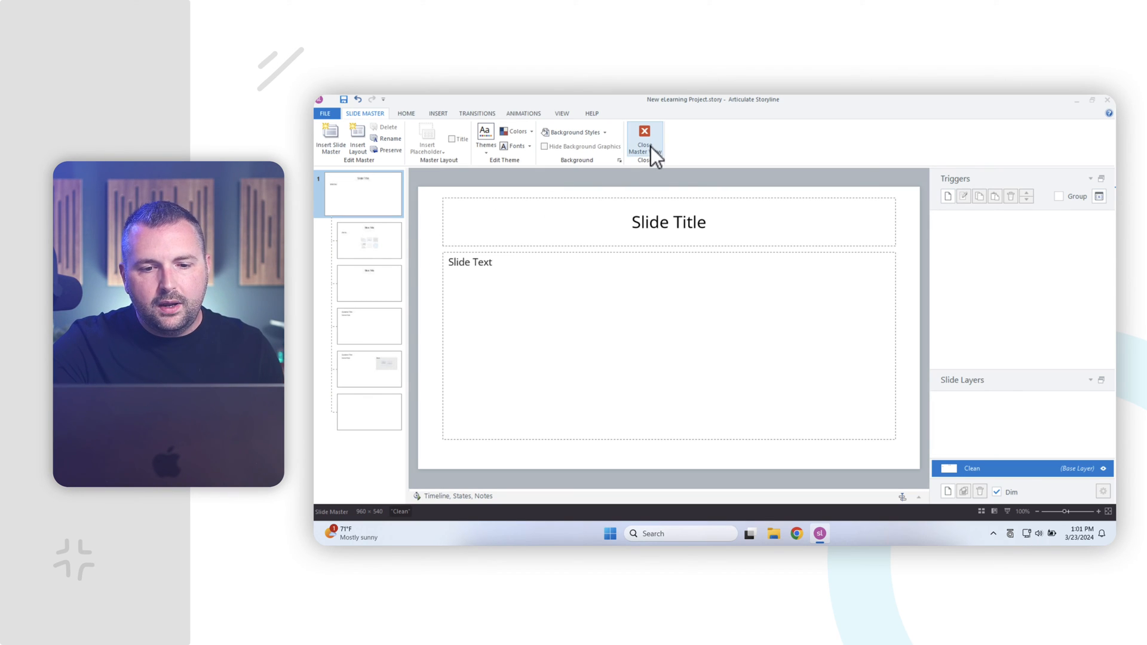
click(644, 138)
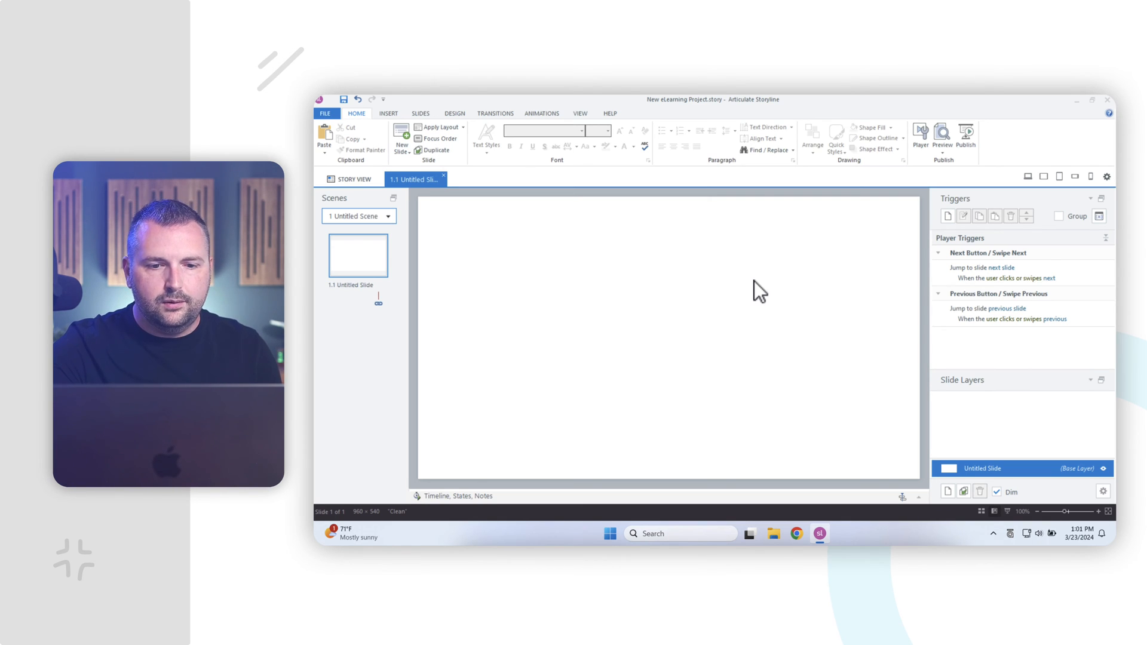
Step: From the Slides tab, launch the Content Library 360 slide picker
click(420, 114)
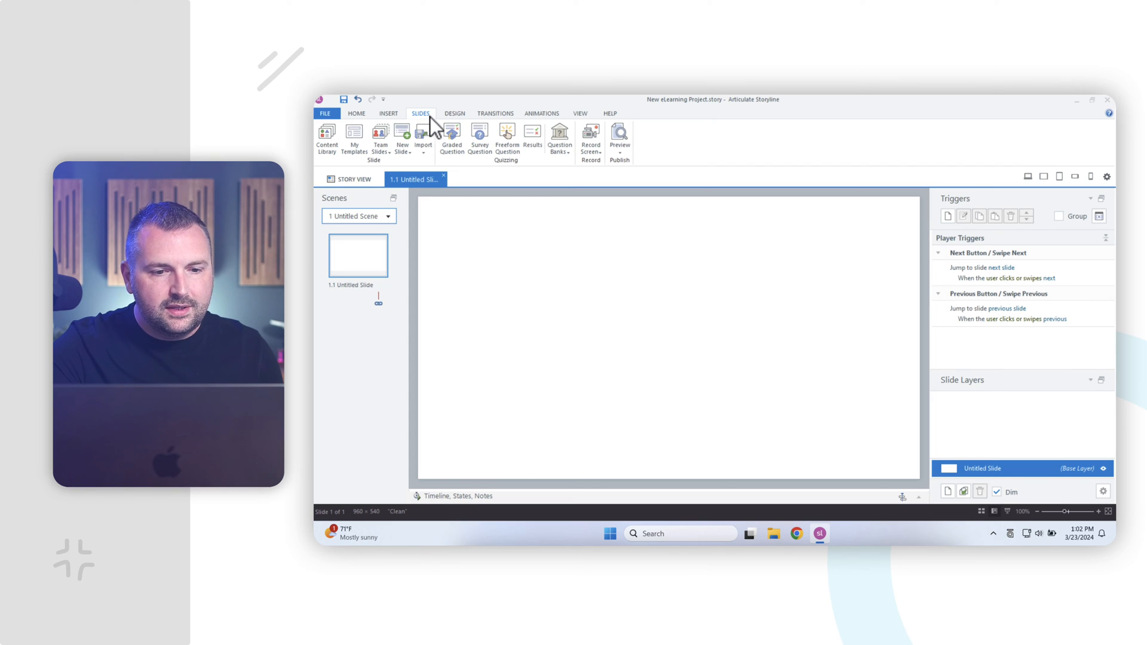
mouse_move(335, 170)
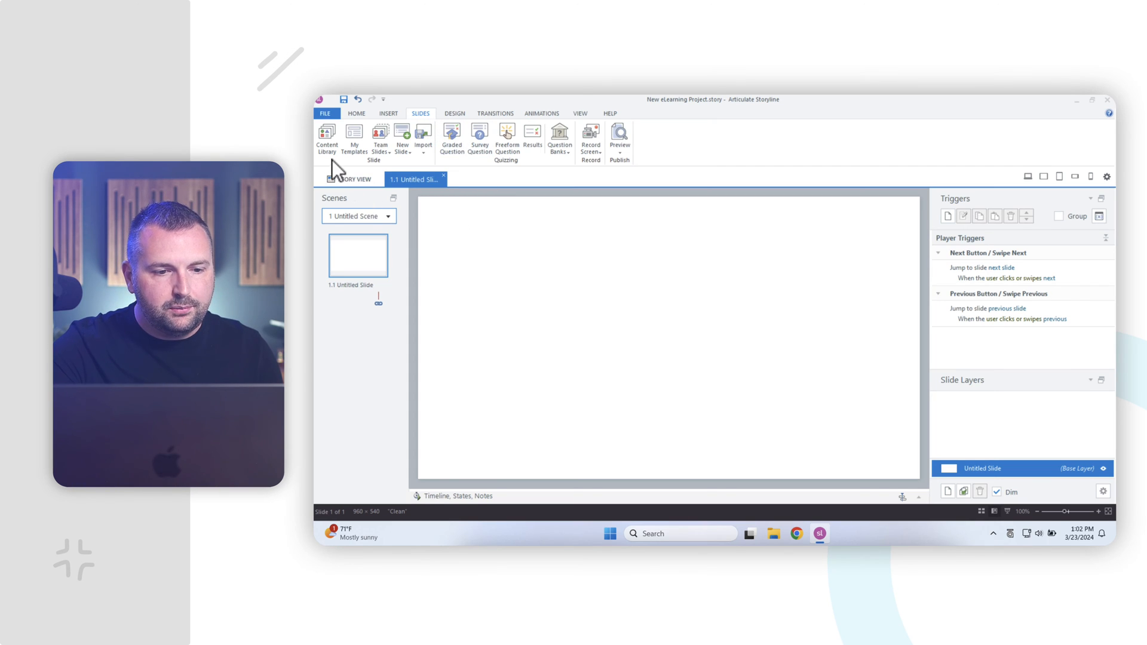
click(327, 139)
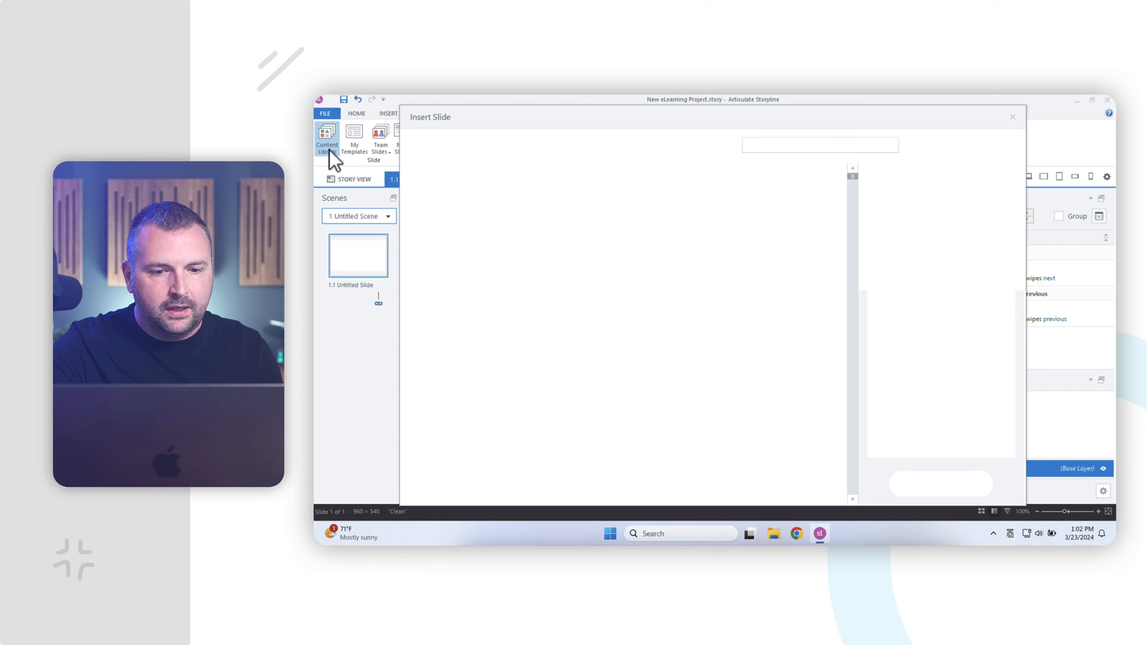
Step: Preview the Synergy Welcome, Synergy and Illuminate Objectives, and Vitality Grid content slides
click(326, 141)
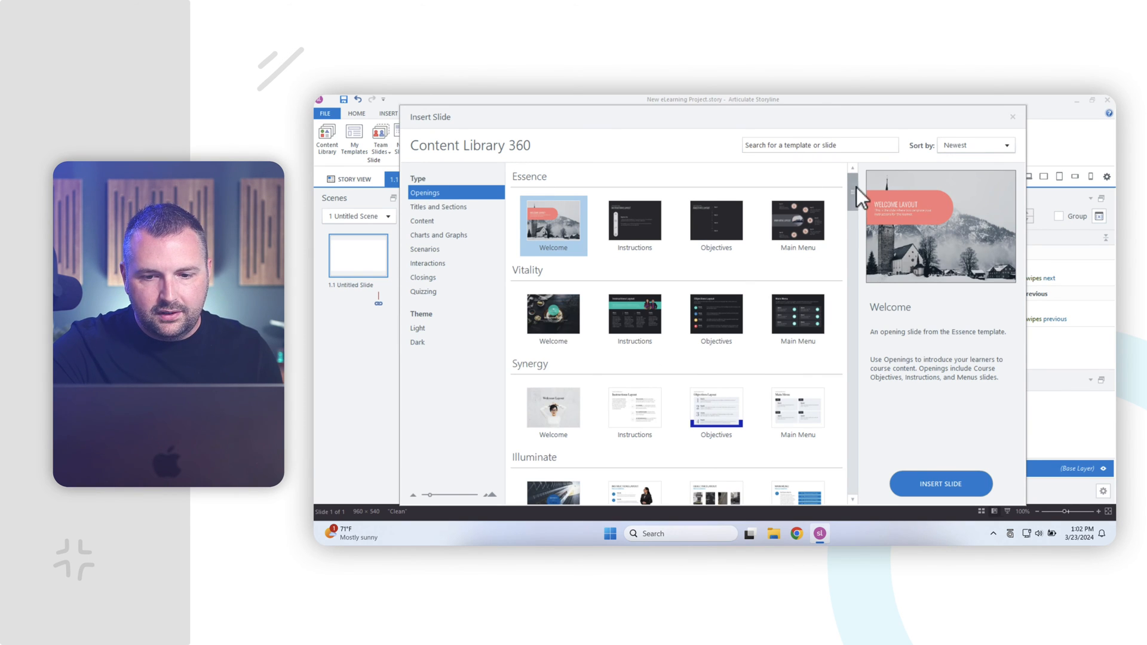
scroll(down, 3)
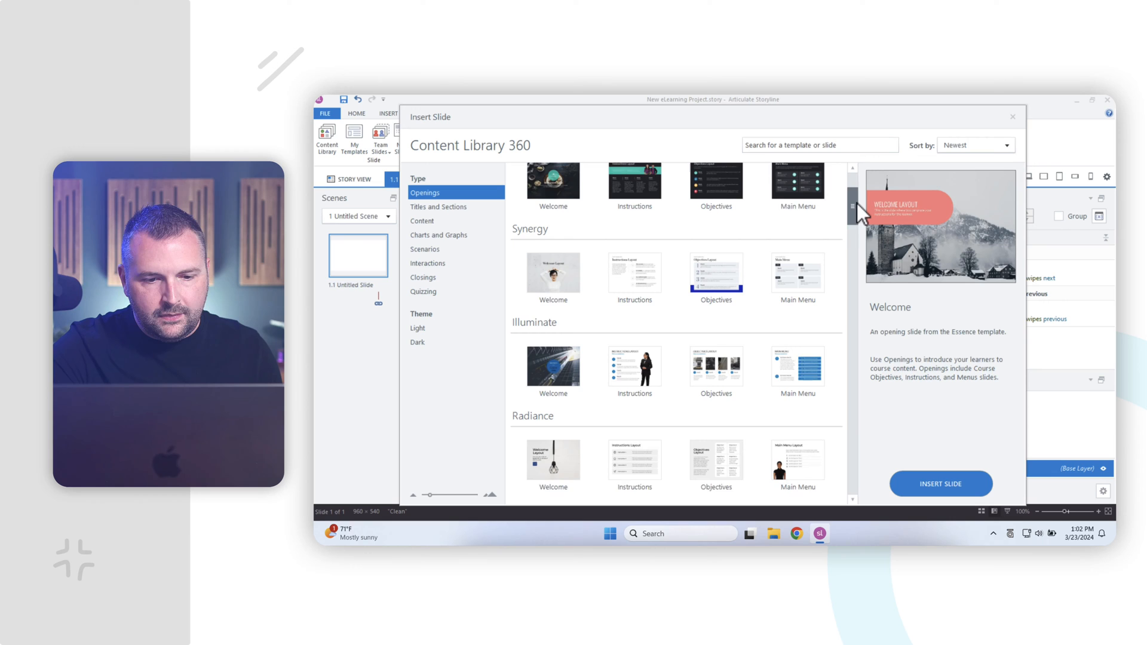
click(553, 285)
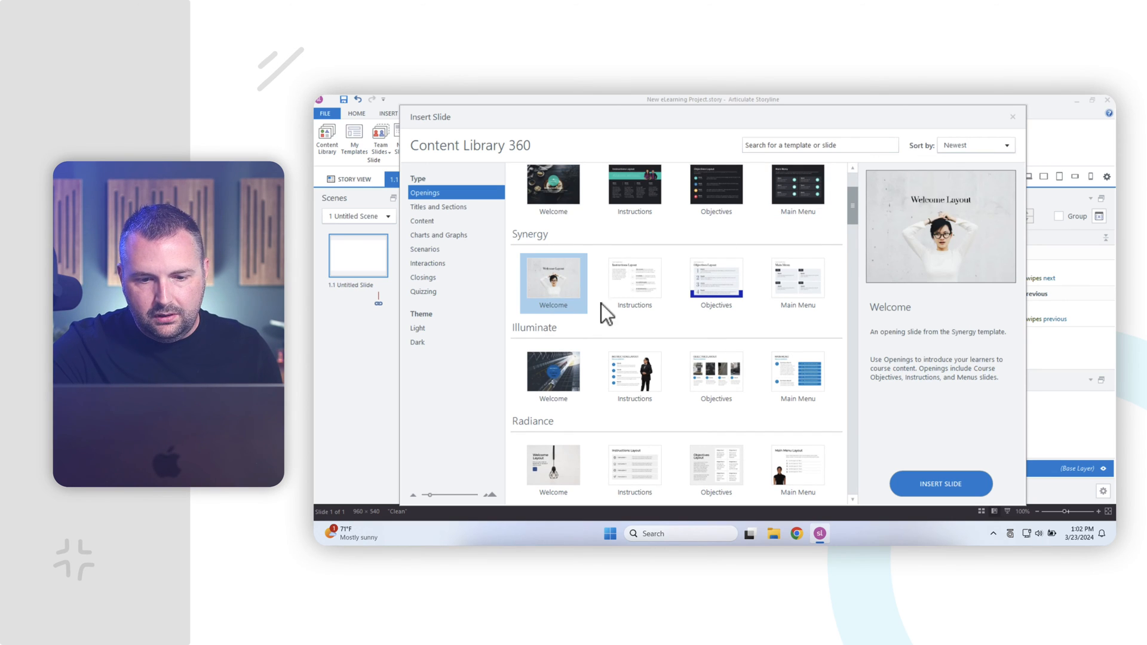
click(716, 276)
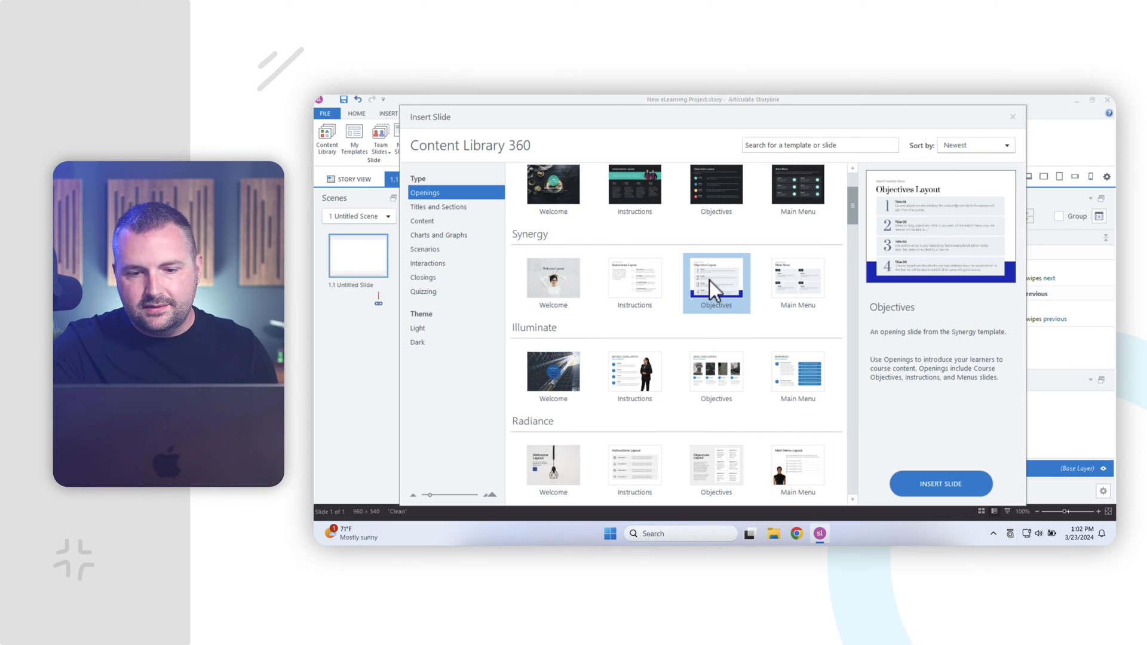
click(716, 375)
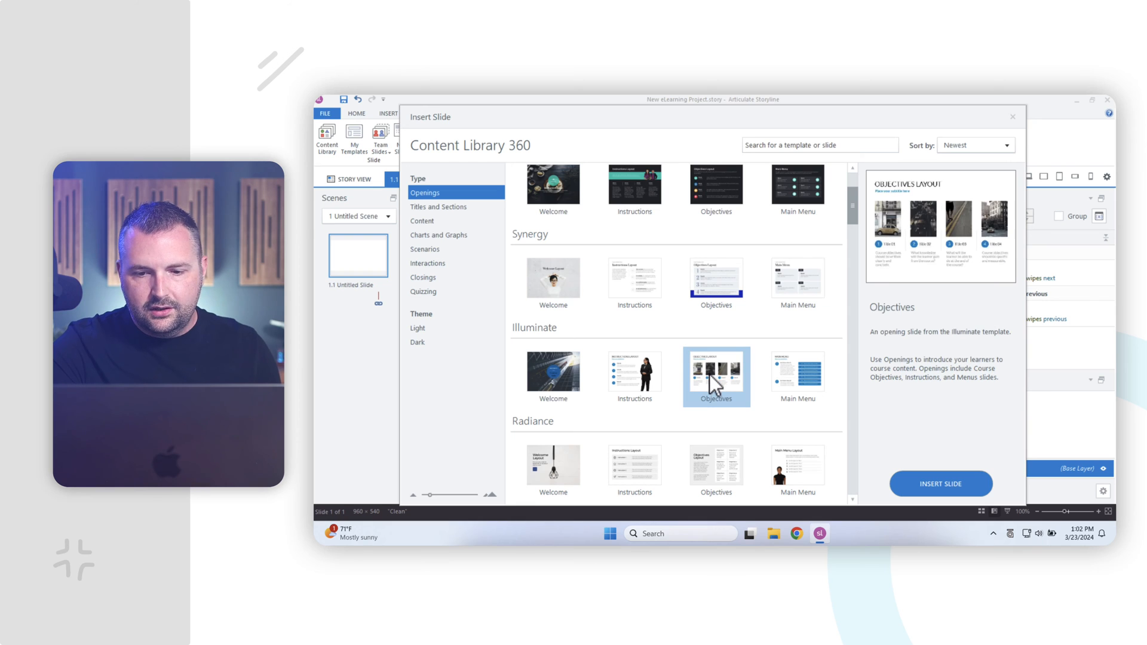
click(438, 207)
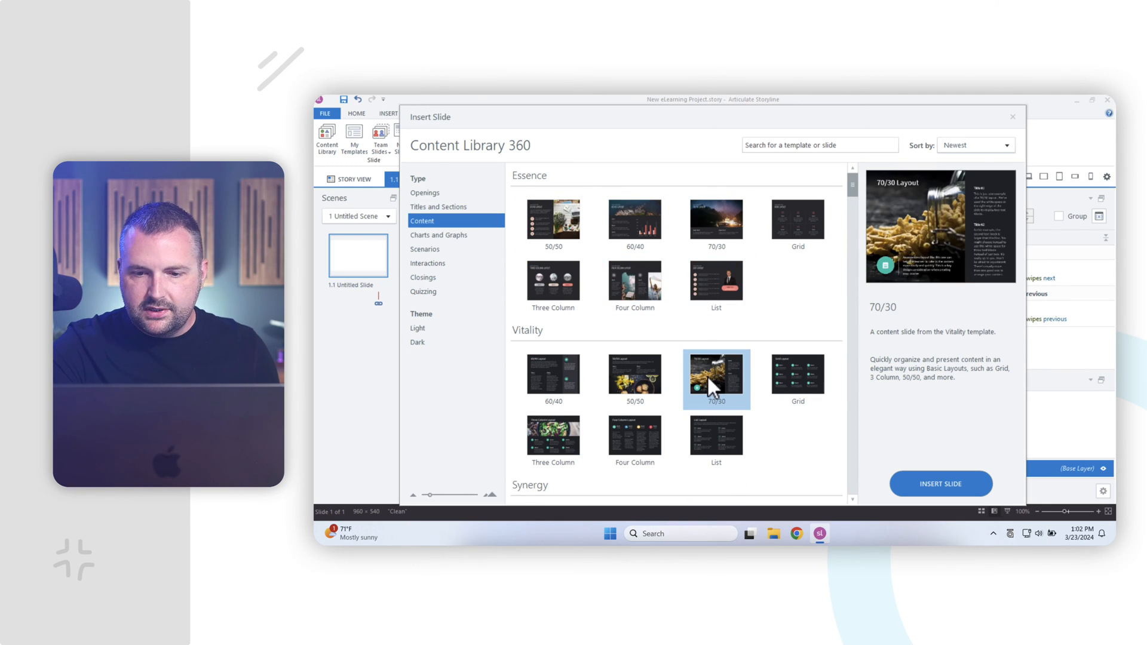
click(797, 379)
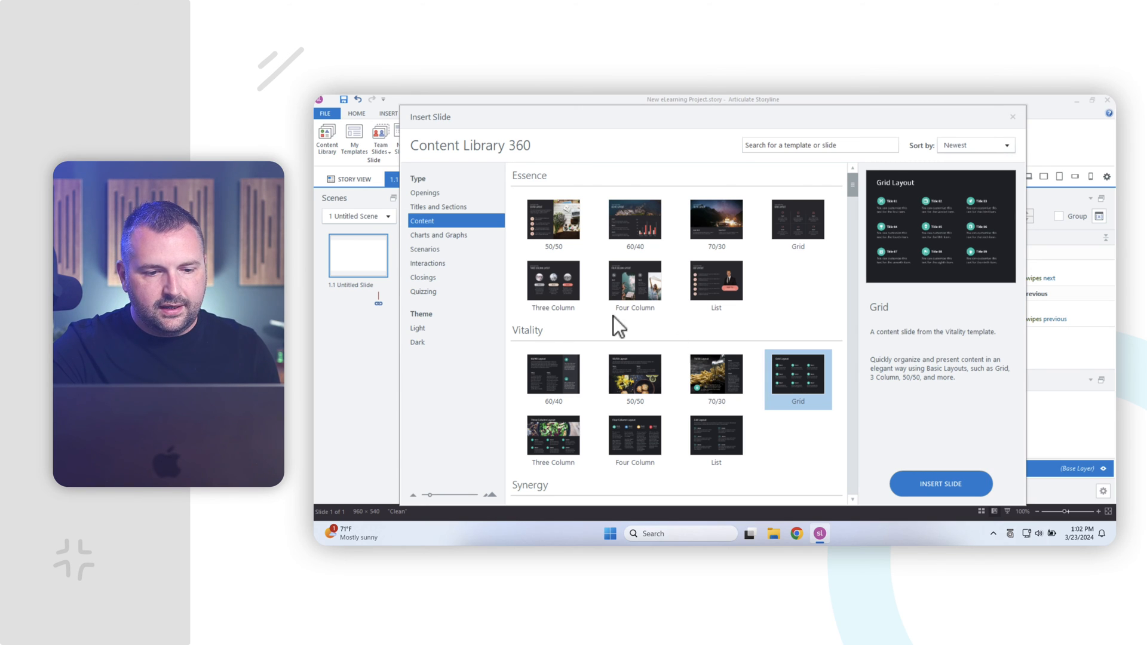
Step: Preview the One-Person and Vitality and Synergy Two-Person Scenario slides, then switch to Interactions
click(425, 249)
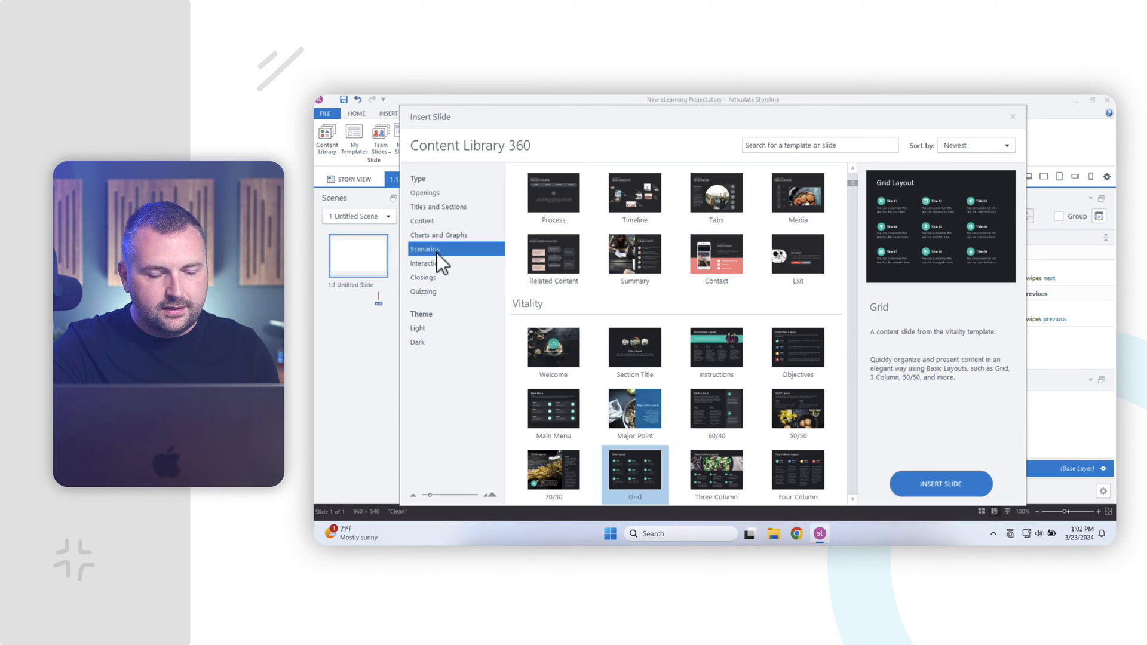
click(425, 249)
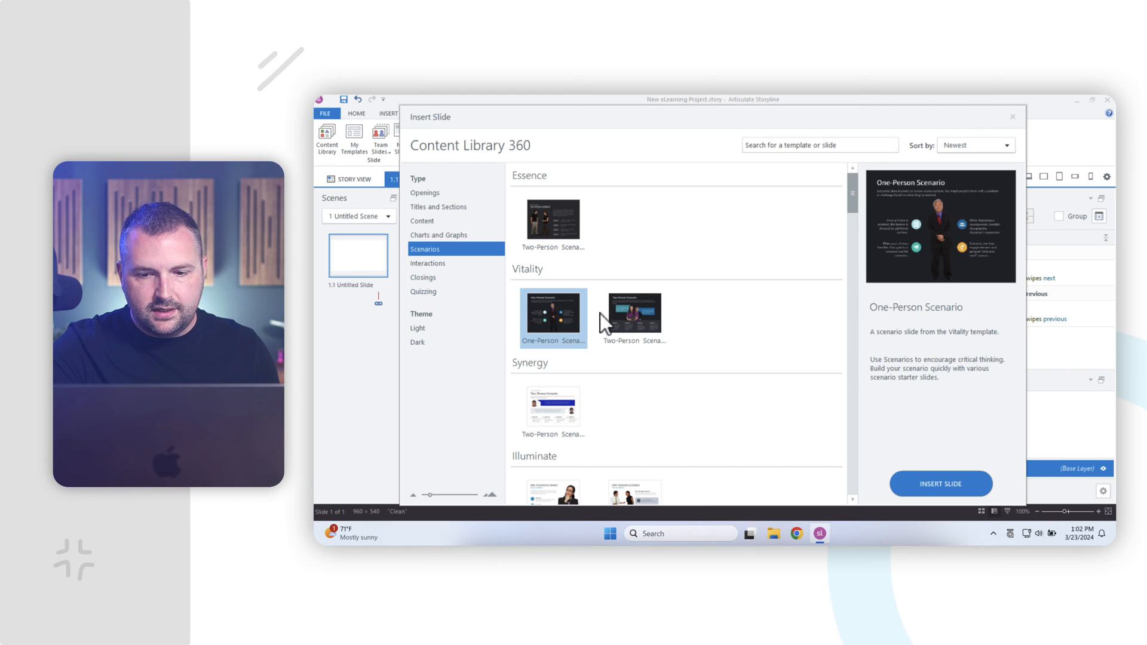
click(633, 313)
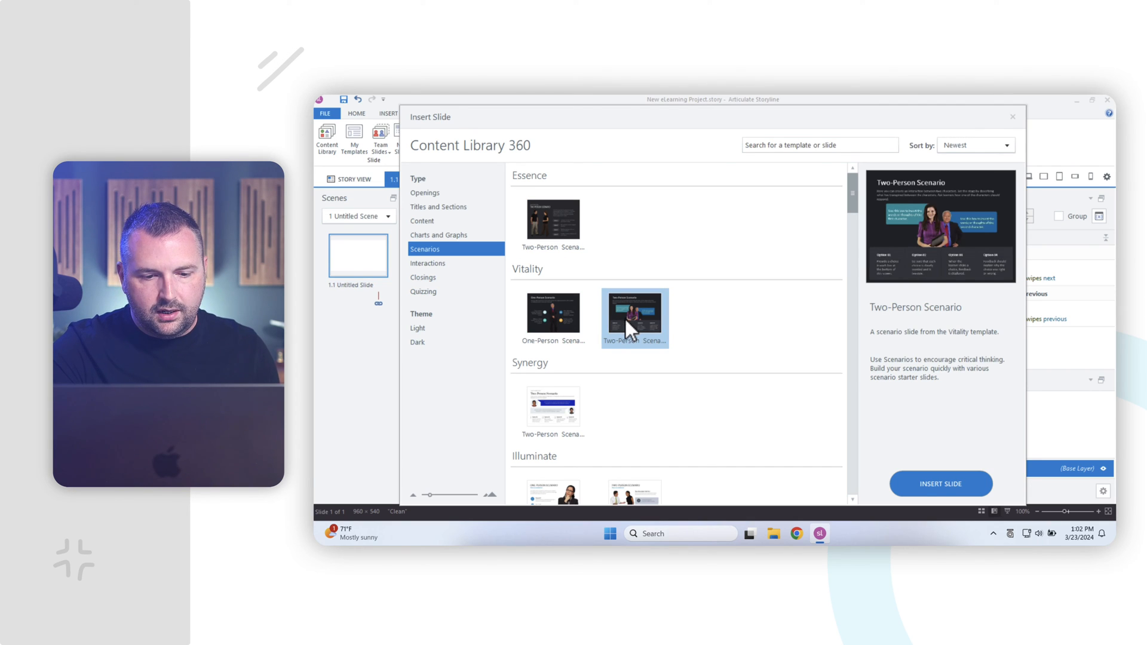
click(553, 411)
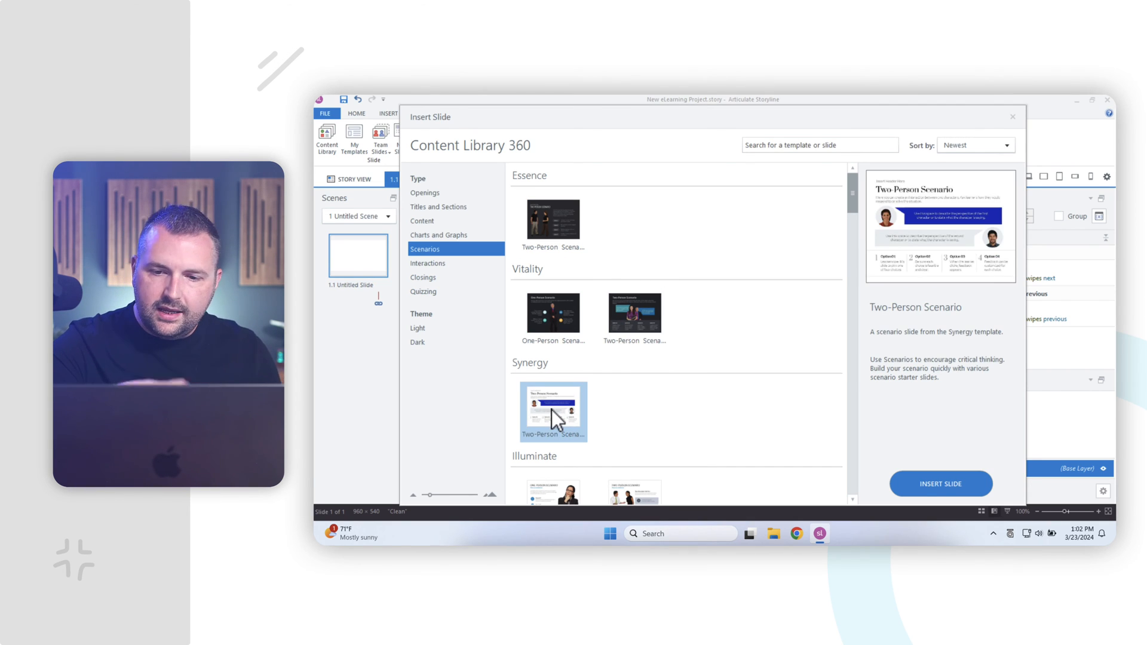
mouse_move(458, 282)
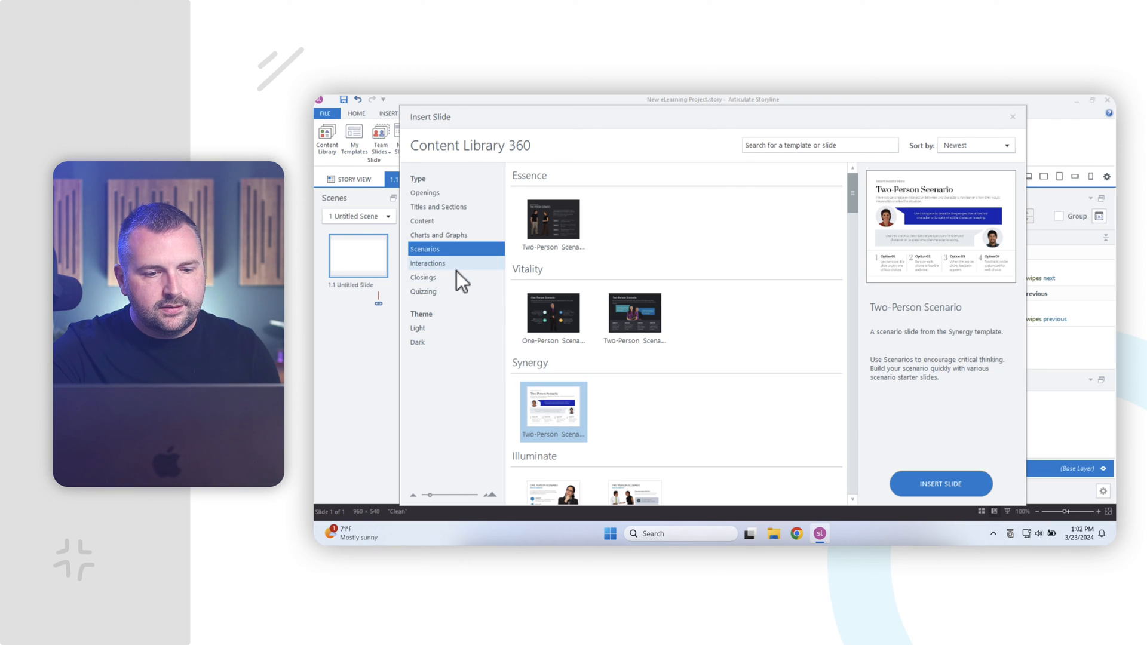
click(427, 263)
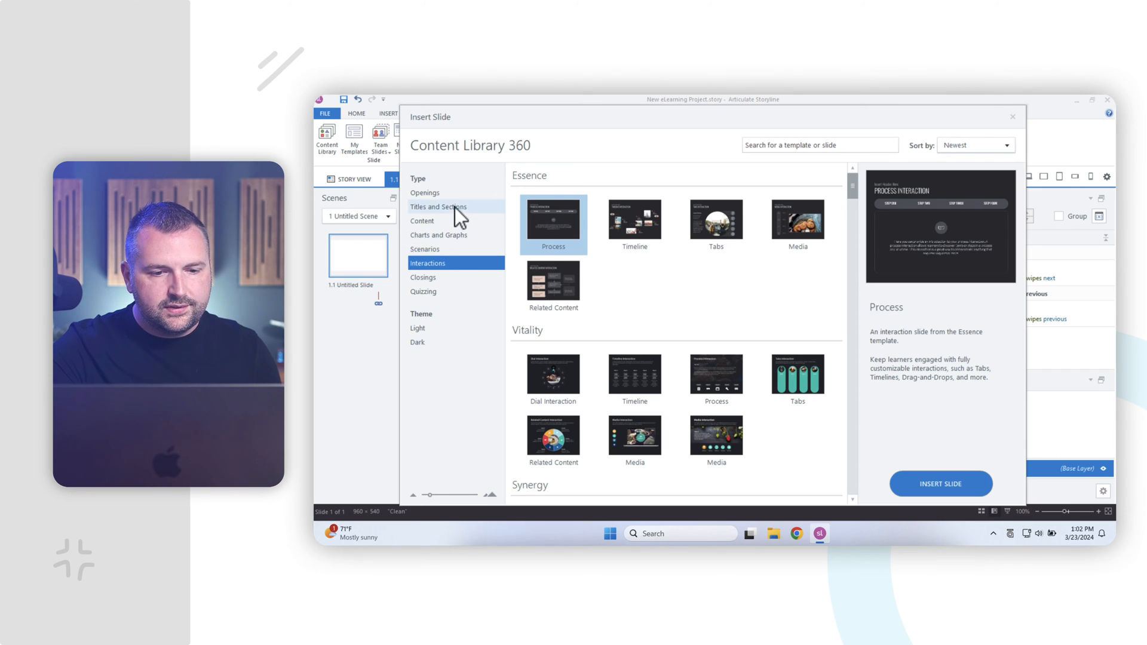
Step: From Titles and Sections, insert the blue Vision Section Title slide into the project
click(438, 207)
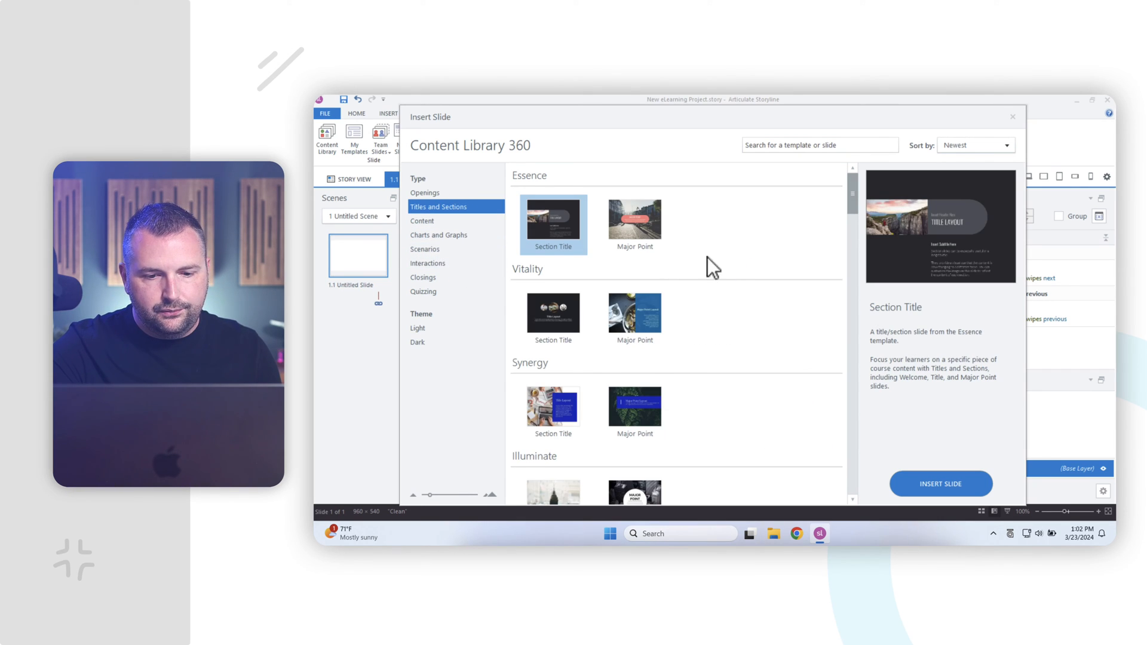
scroll(down, 3)
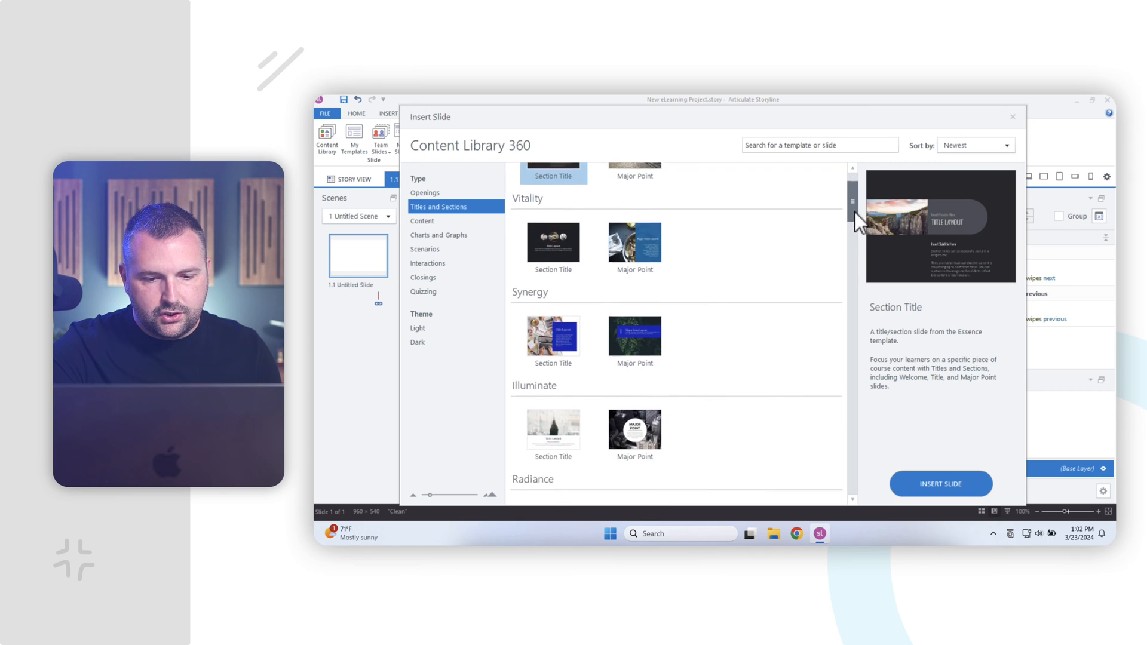
scroll(down, 3)
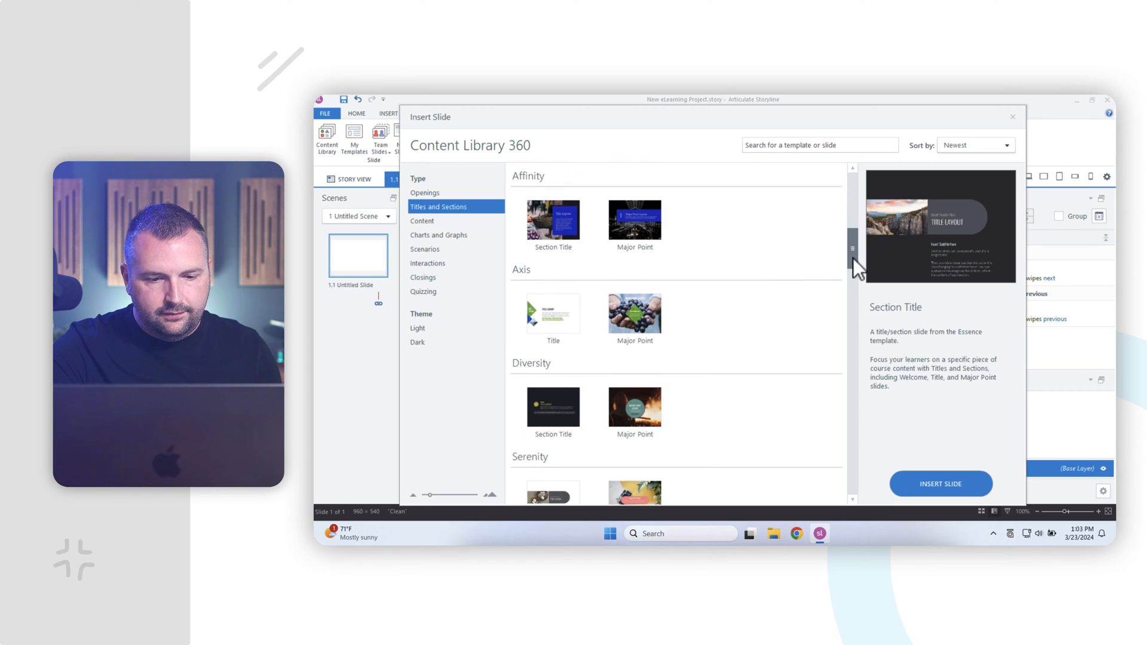
scroll(down, 3)
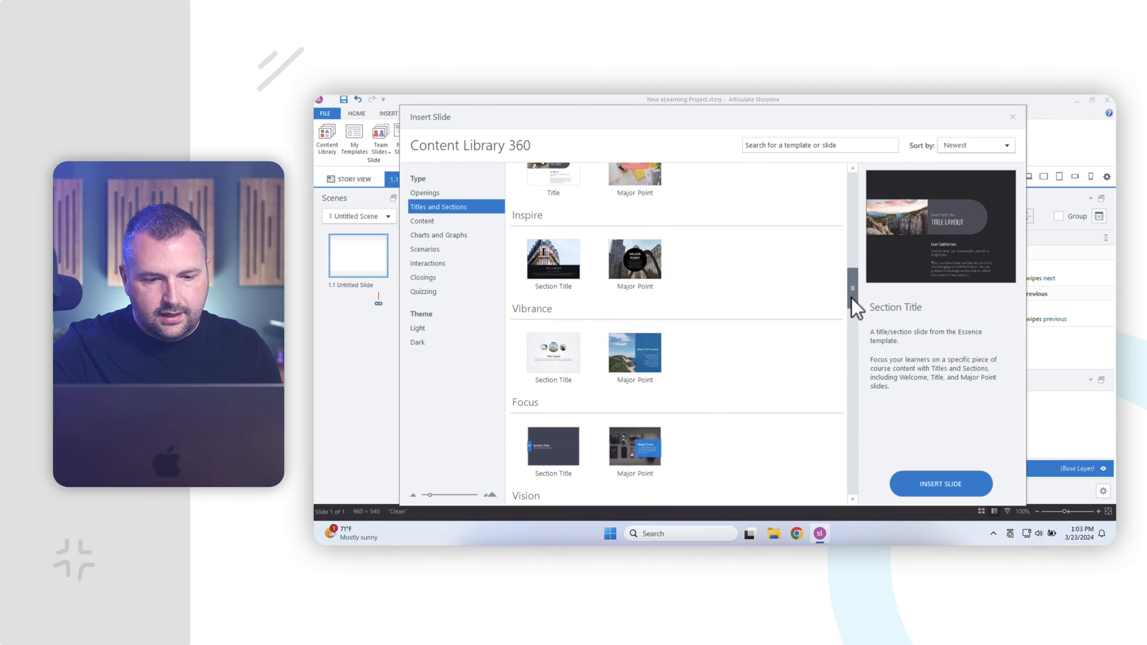
scroll(down, 3)
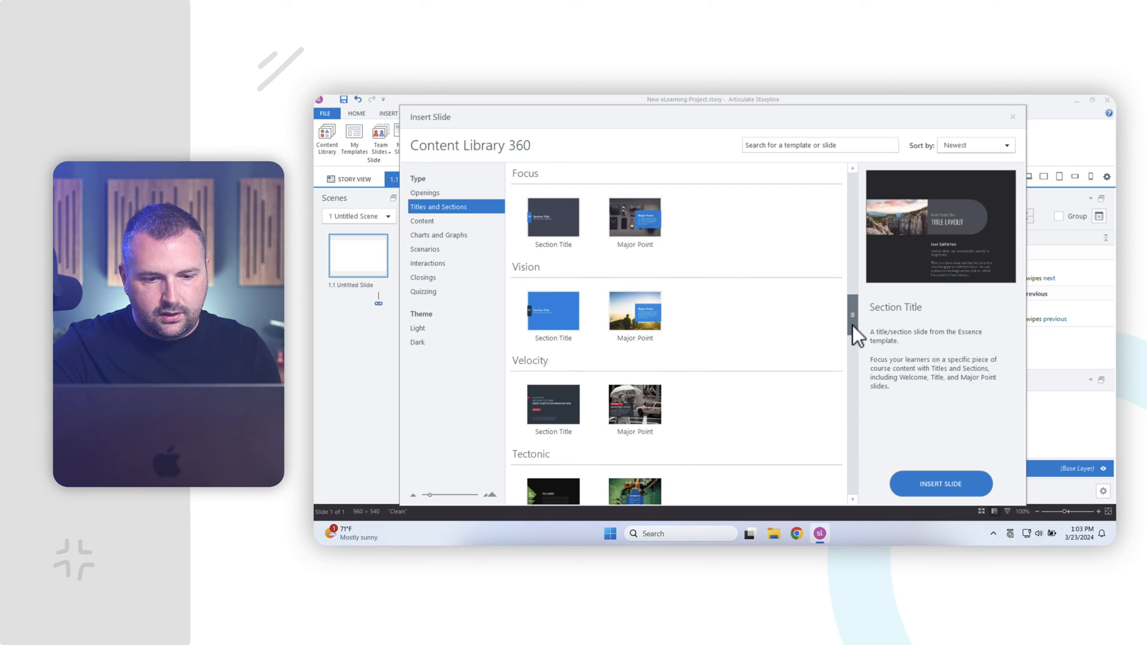
click(552, 307)
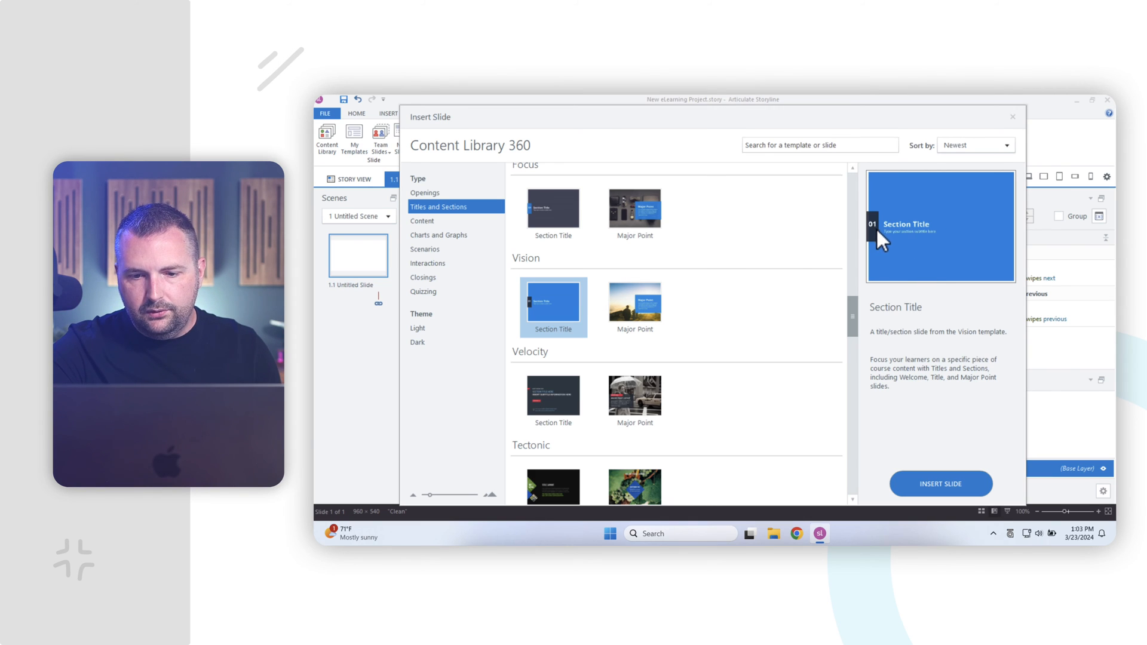
mouse_move(927, 482)
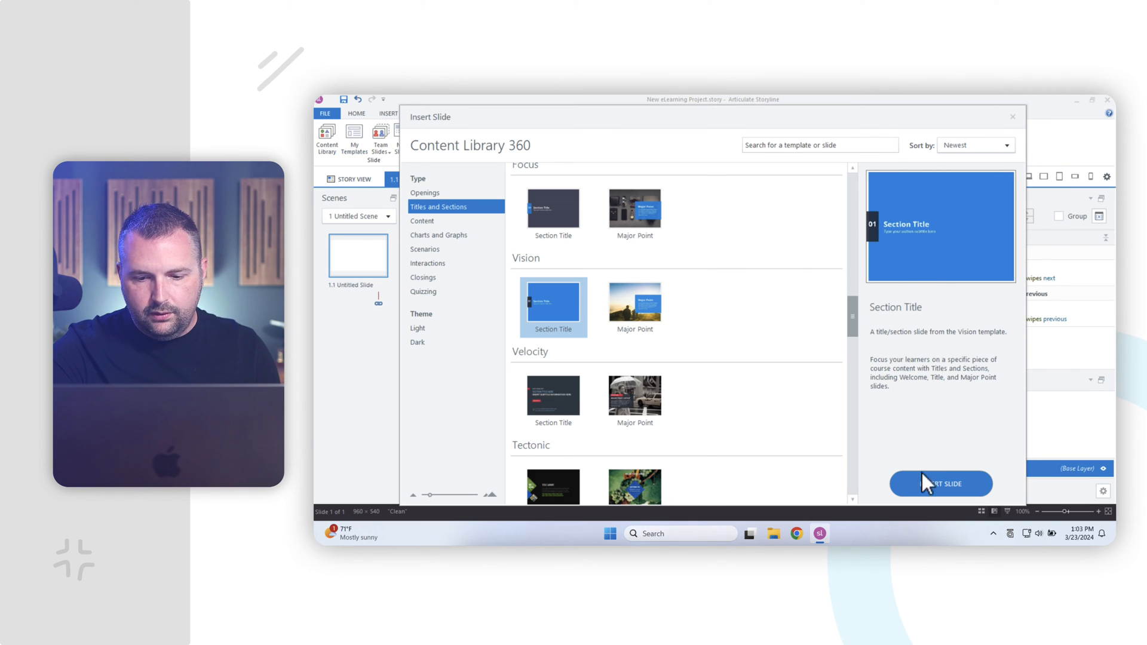
click(940, 484)
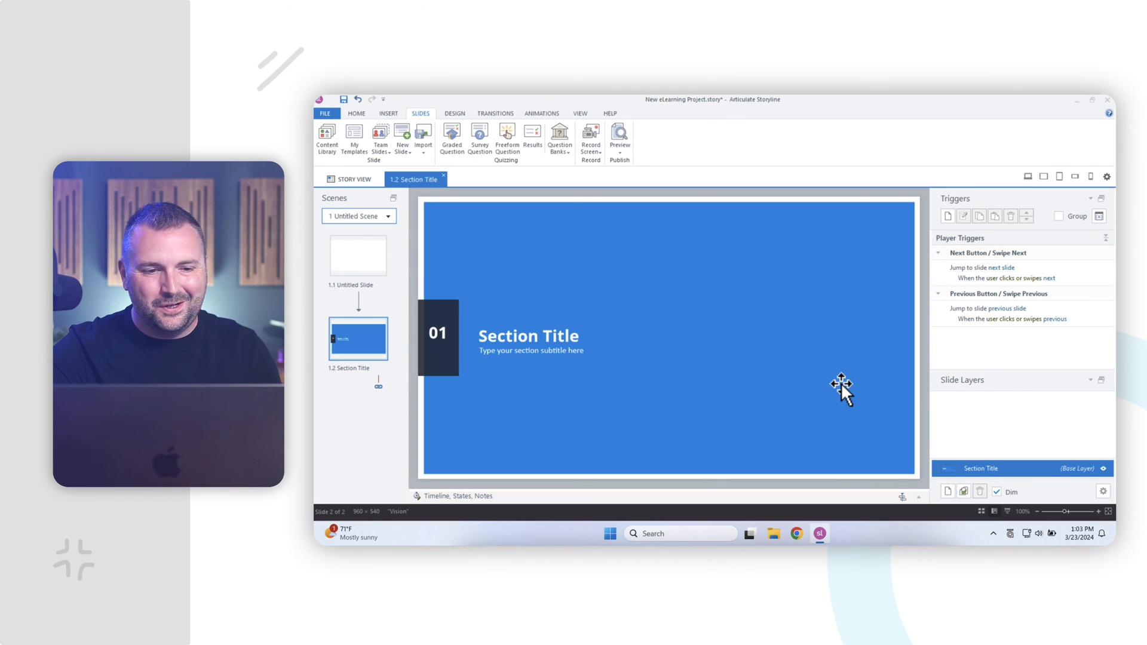
mouse_move(563, 405)
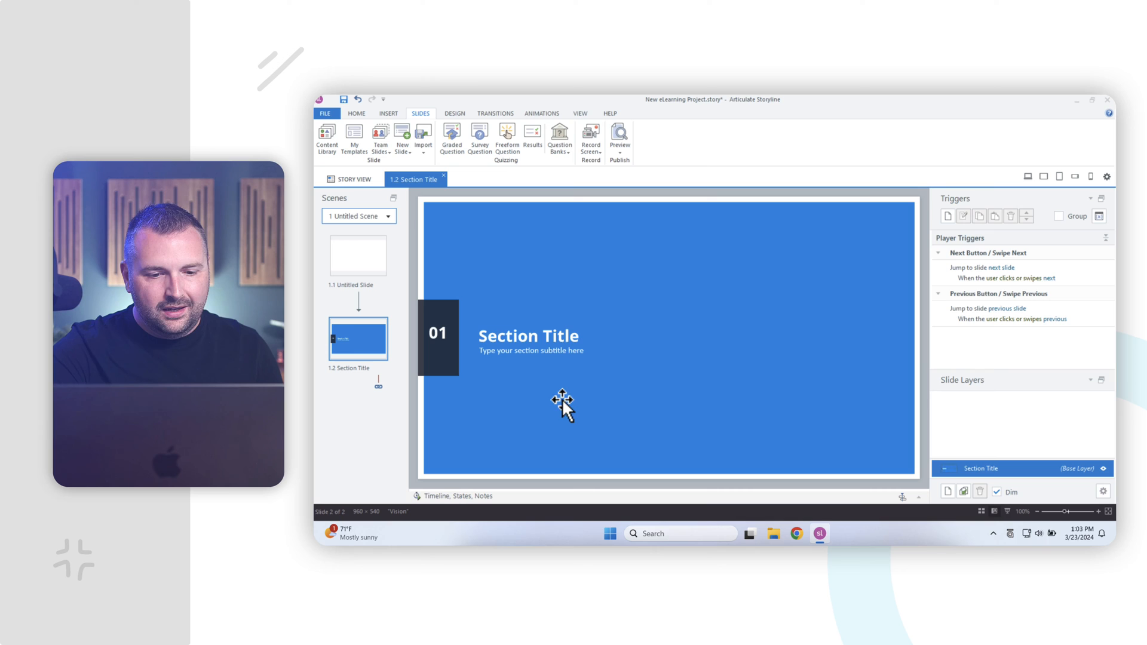
Step: Title the slide 'Leadership 101' with subtitle 'How to Be an Amazing Leader', save, and hide Storyline
double_click(527, 335)
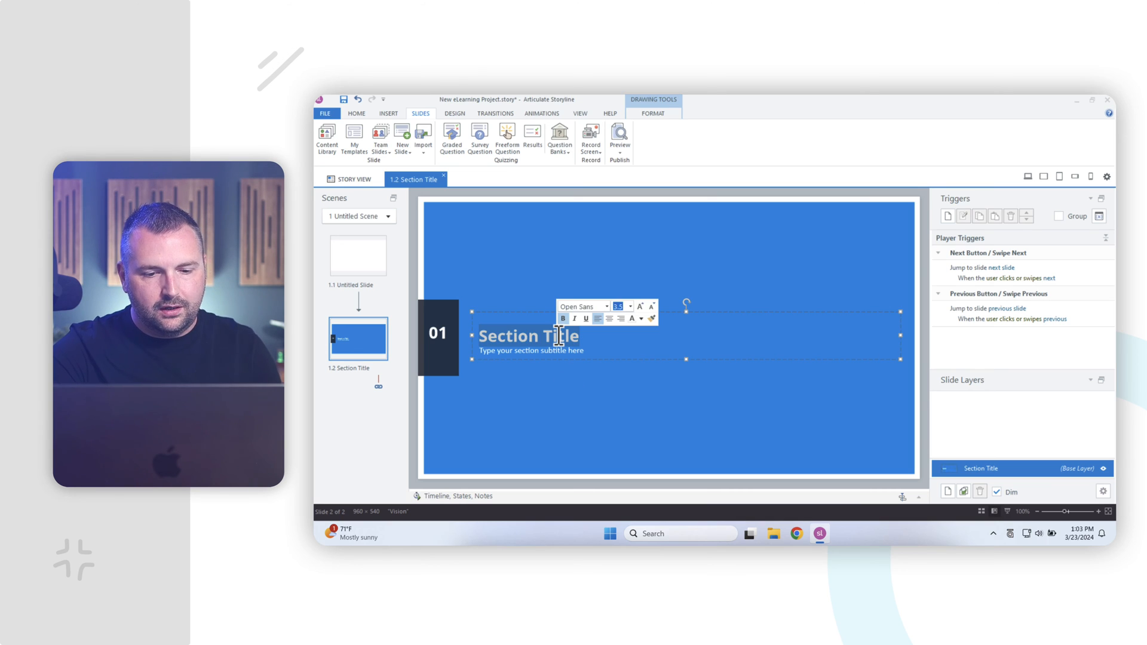
text(Leadership 101)
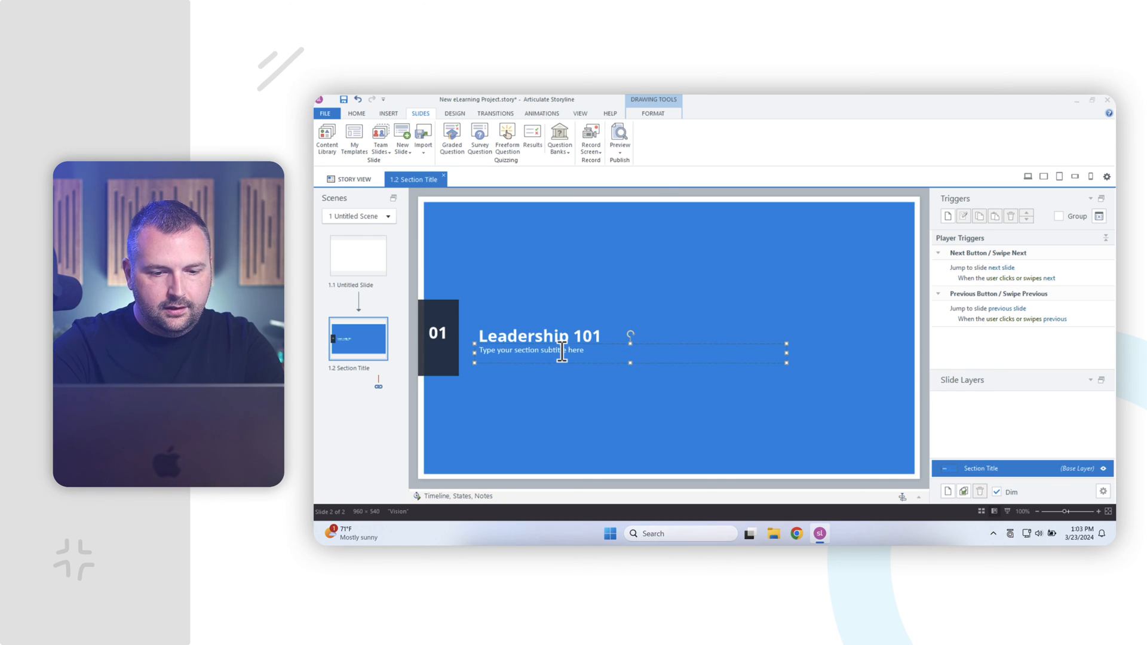
text(How to Be an Amazing Leader)
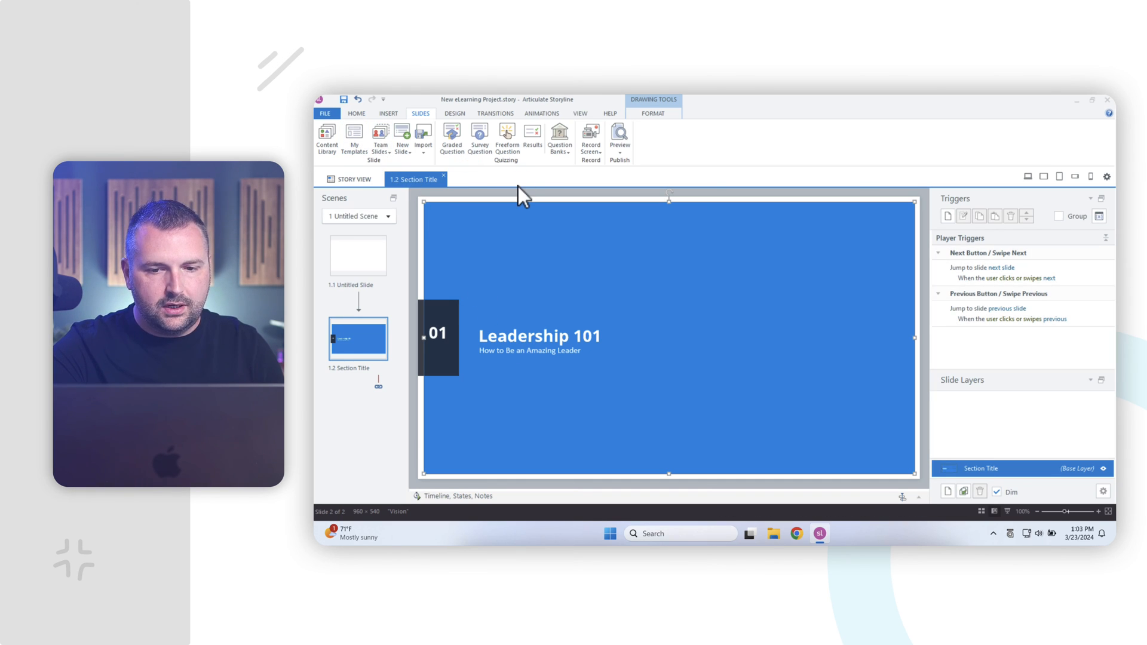
click(1090, 100)
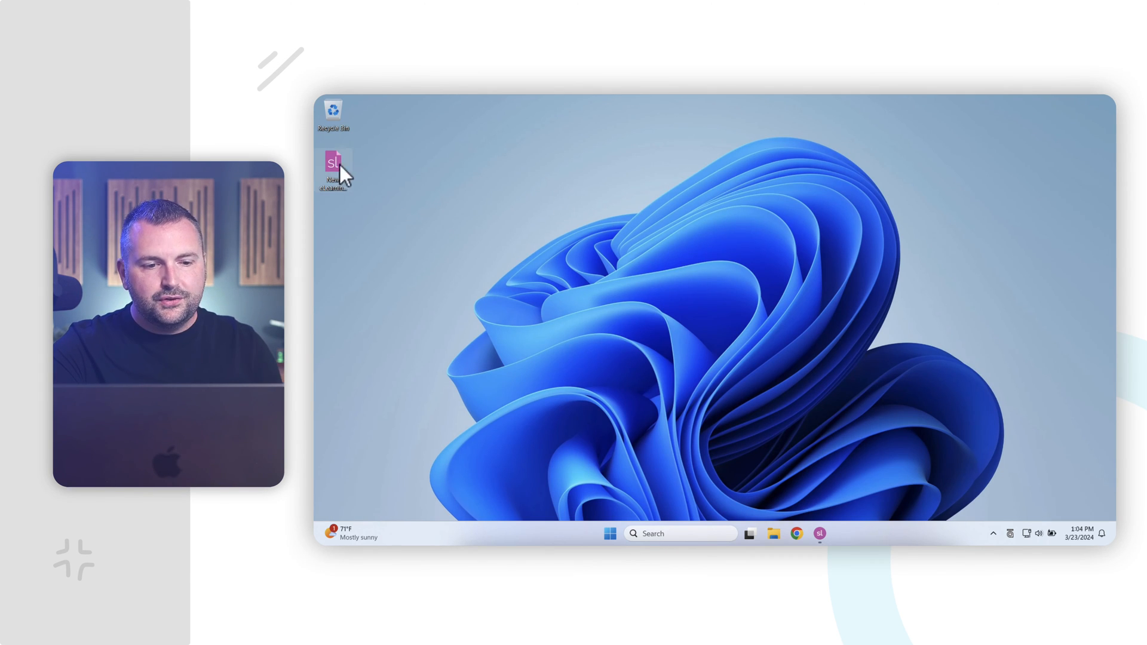
mouse_move(377, 226)
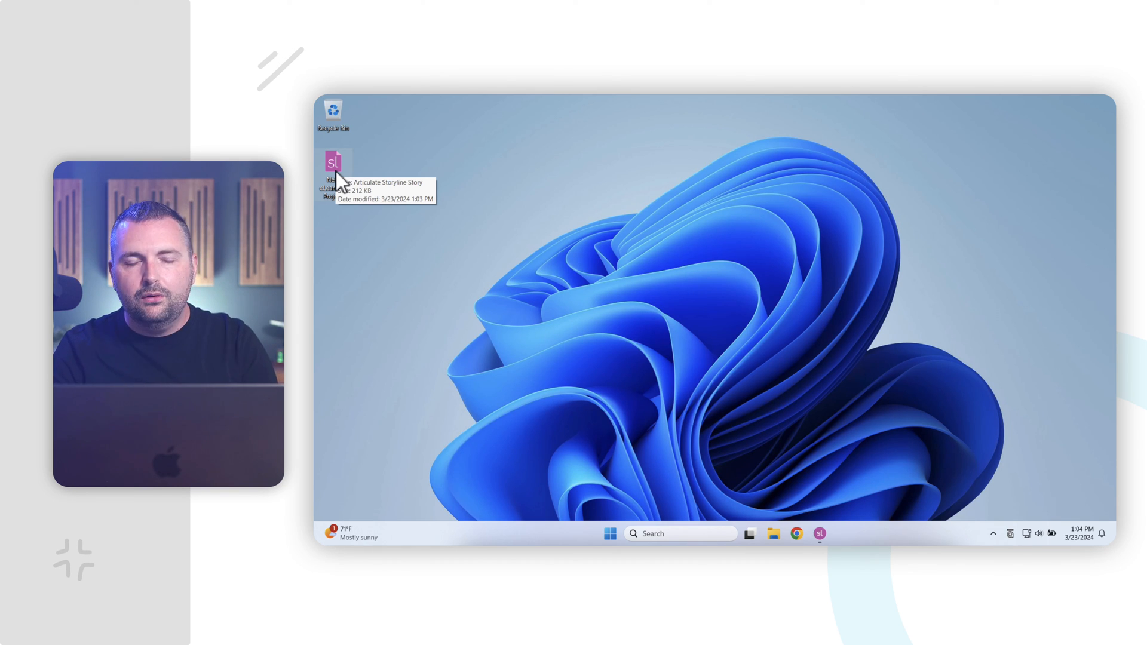
mouse_move(424, 168)
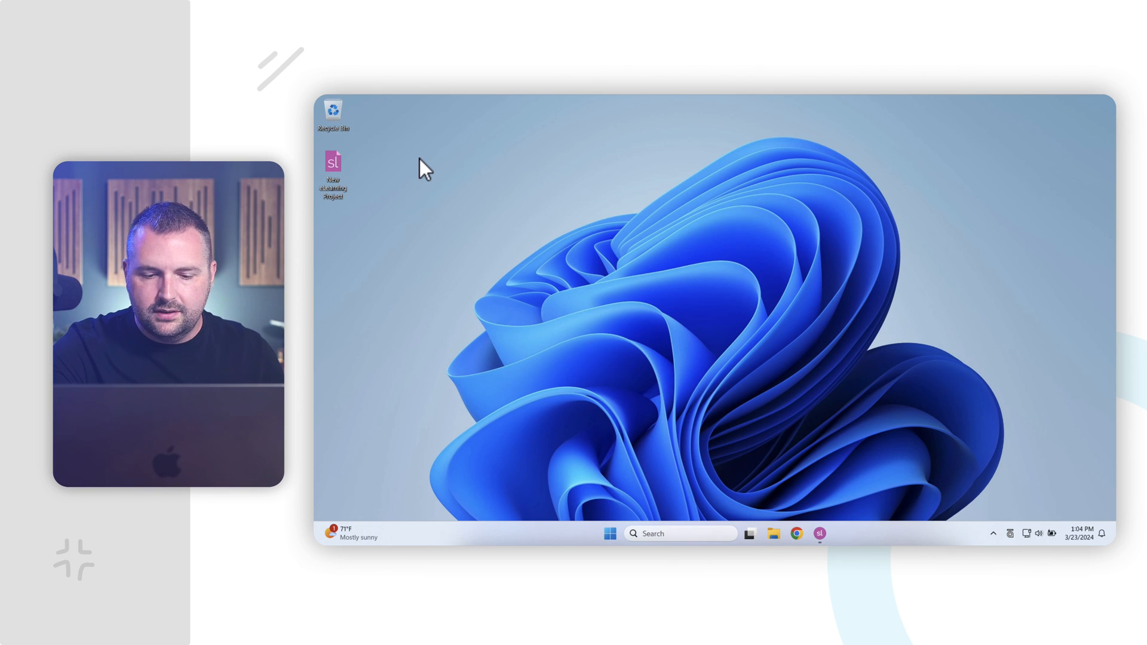
Step: Restore the Storyline window showing the Section Title slide from the taskbar
click(820, 533)
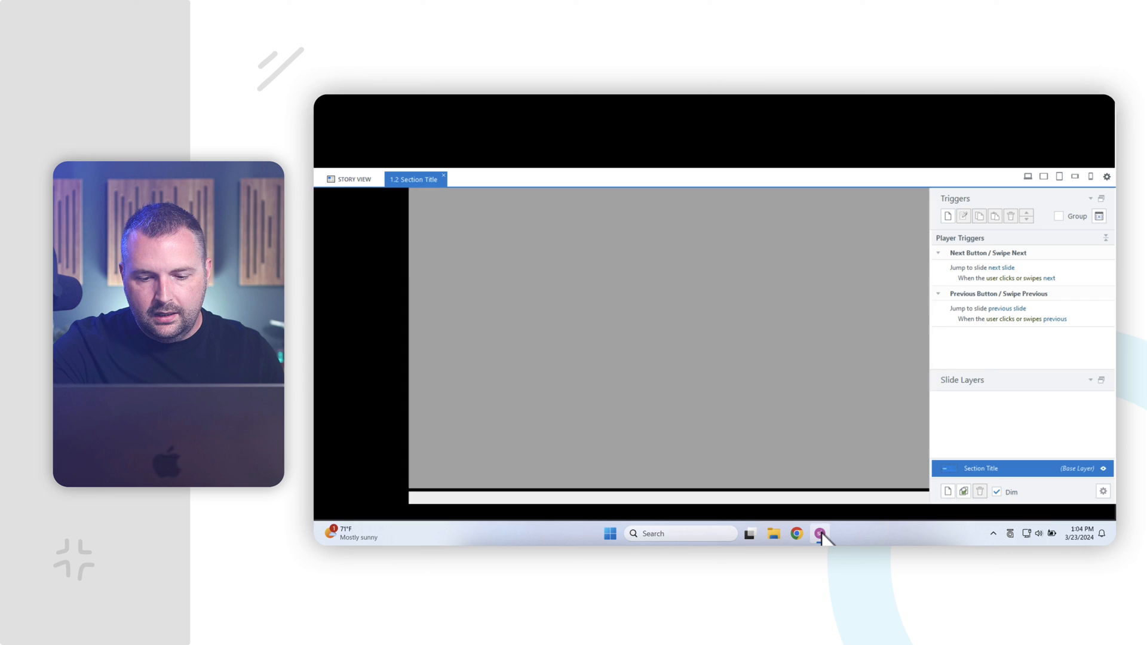